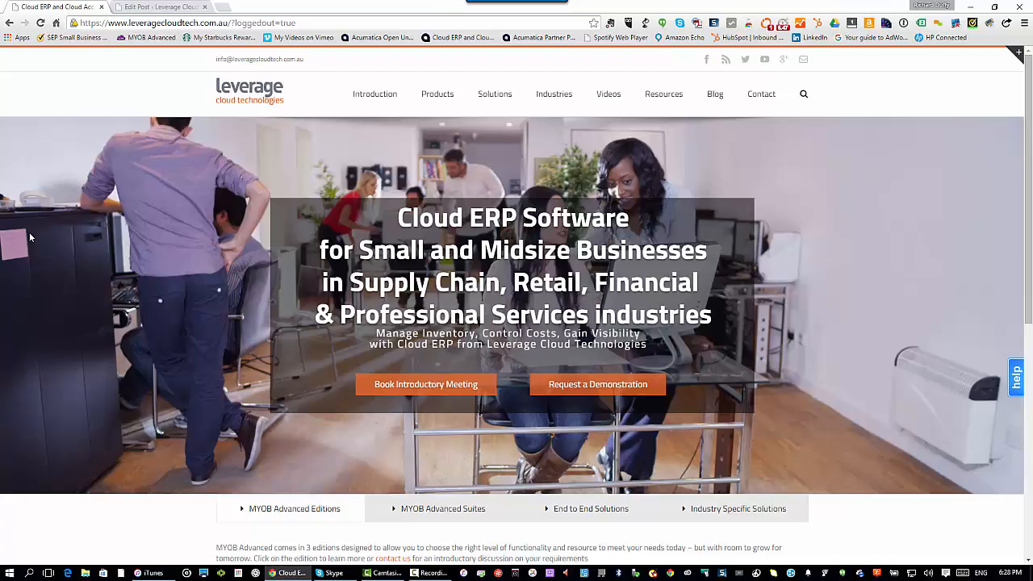
{"action": "mouse_move", "coordinate": [94, 241]}
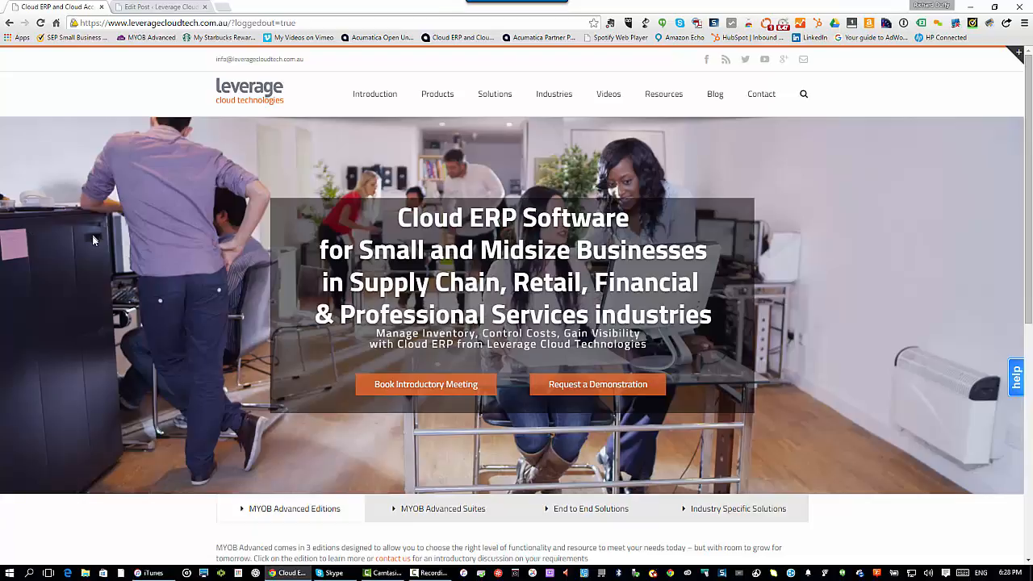
Step: Enter the username on the MYOB Advanced sign-in page and submit the login
{"action": "left_click", "coordinate": [152, 37]}
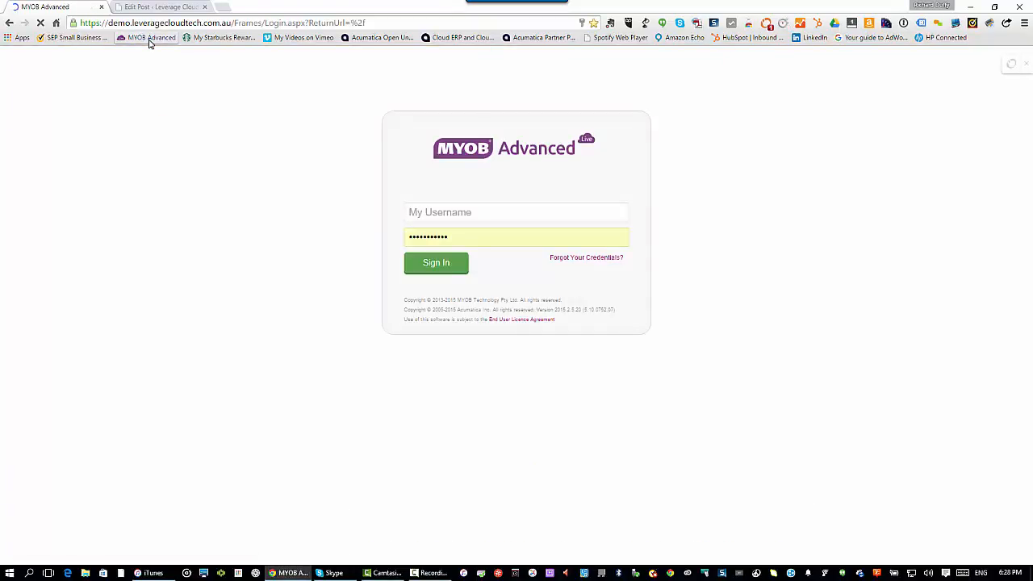
{"action": "left_click", "coordinate": [517, 212]}
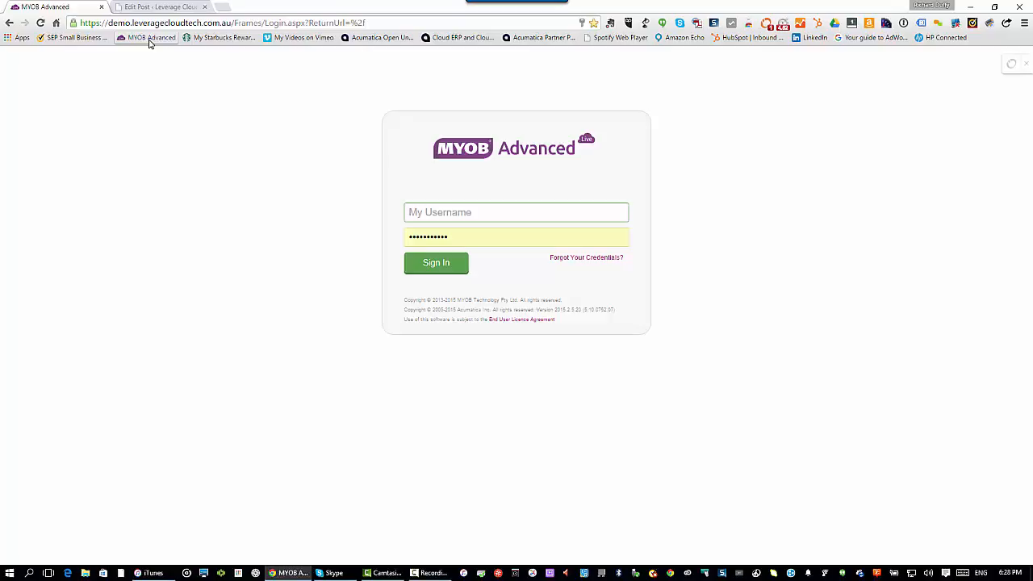
{"action": "type", "text": "rduffy"}
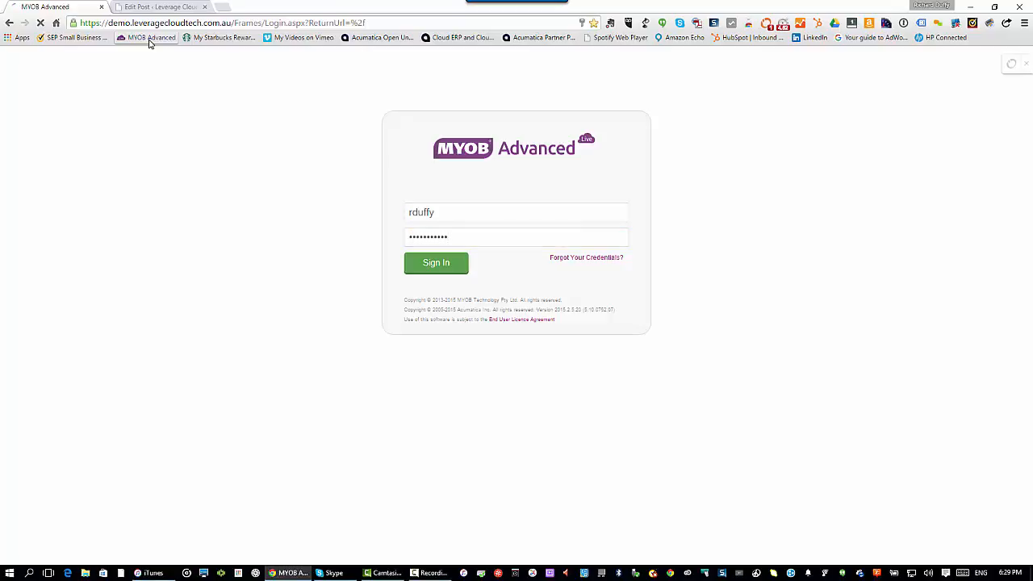
{"action": "left_click", "coordinate": [436, 261]}
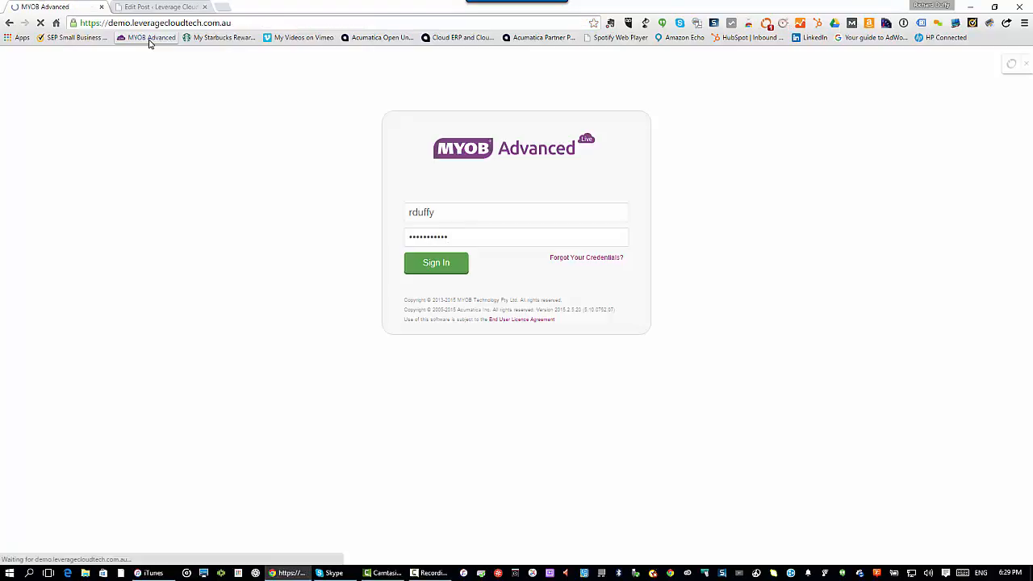
Step: Complete sign-in and show the Company Dashboards list next to the Admin Dashboard
{"action": "left_click", "coordinate": [436, 261]}
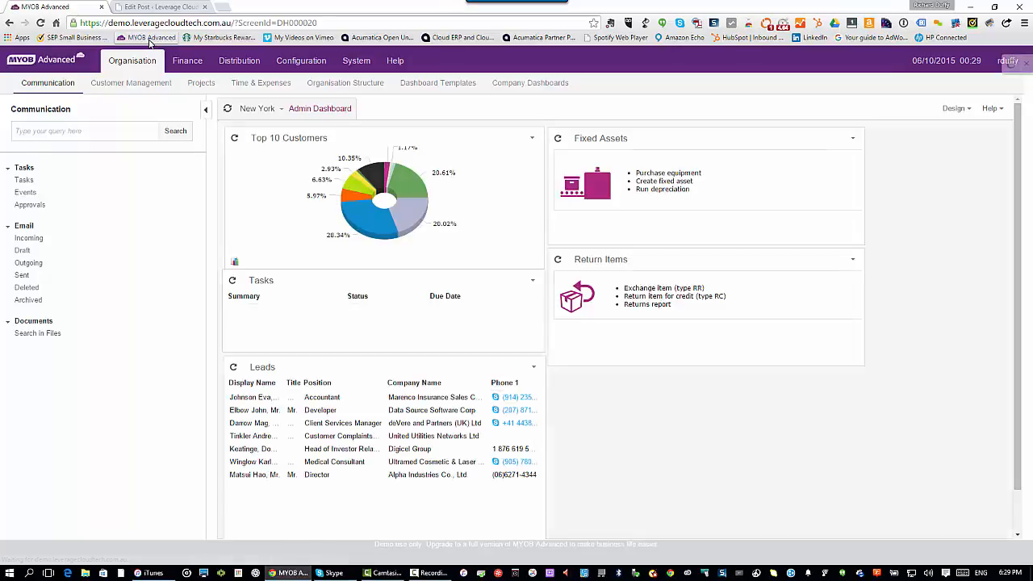
{"action": "left_click", "coordinate": [529, 82]}
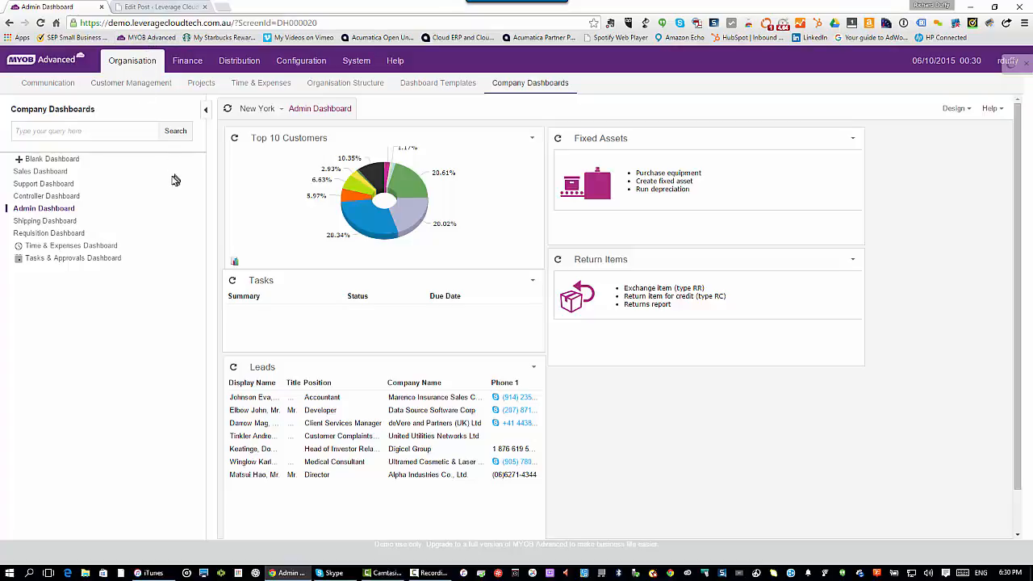
{"action": "mouse_move", "coordinate": [161, 178]}
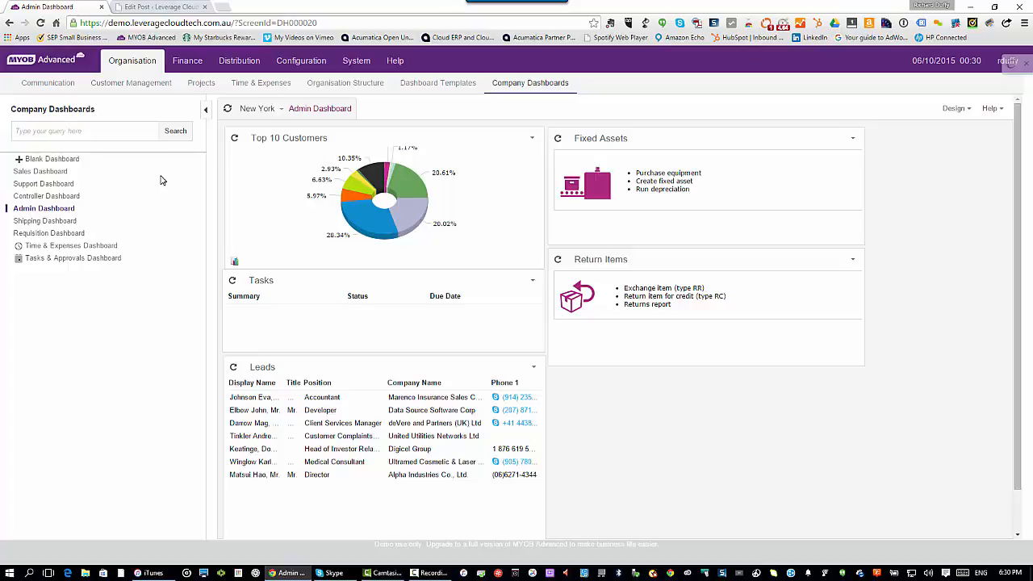
{"action": "mouse_move", "coordinate": [45, 213]}
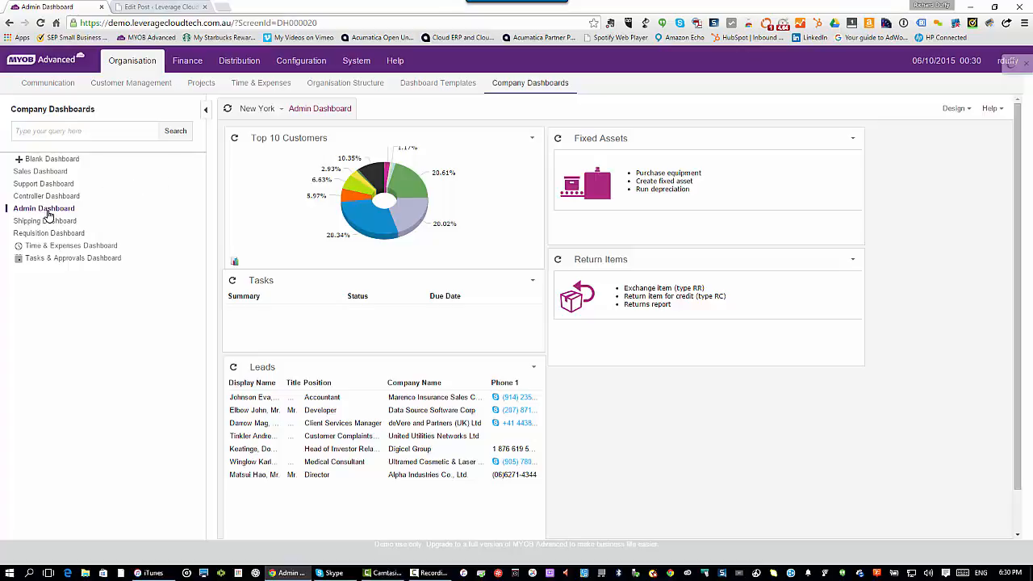
{"action": "mouse_move", "coordinate": [47, 212]}
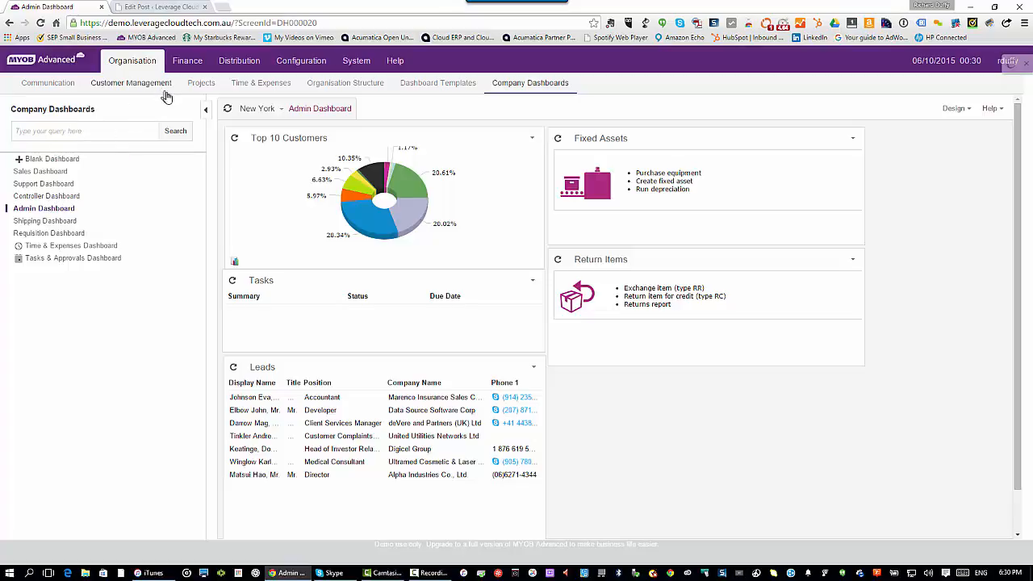
{"action": "mouse_move", "coordinate": [274, 61]}
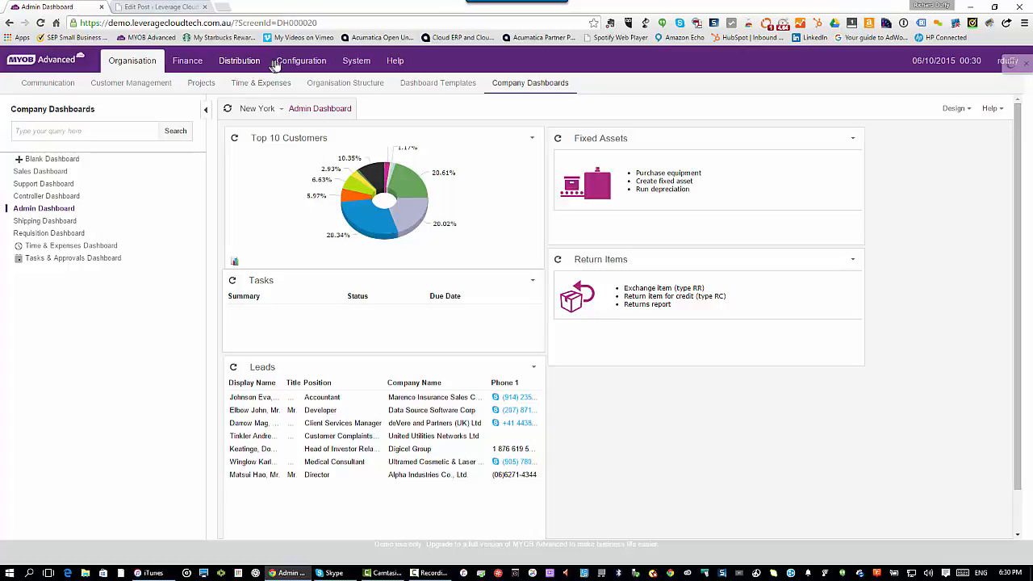
{"action": "mouse_move", "coordinate": [300, 61]}
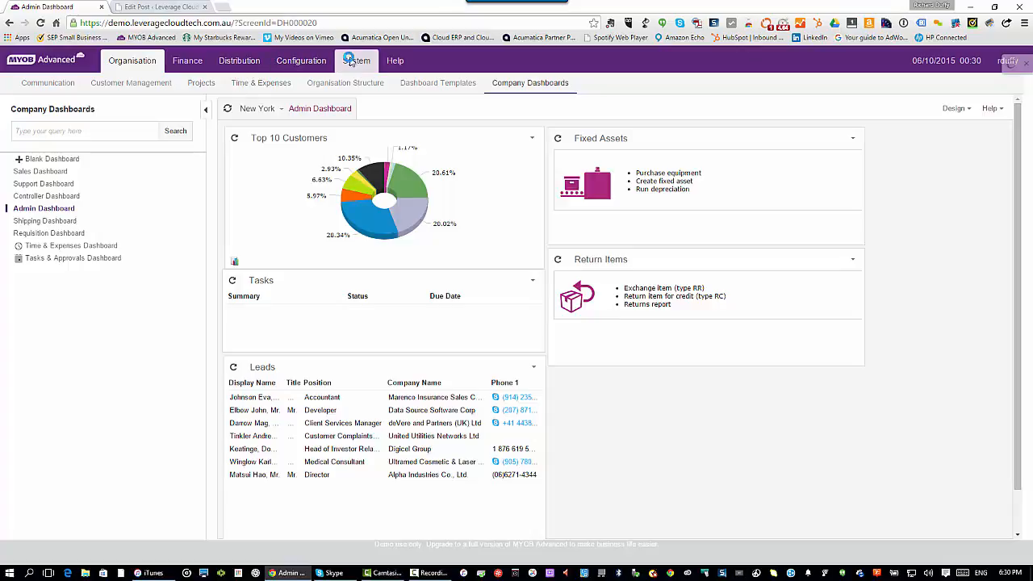
Step: Navigate System > Customisation and launch the Generic Inquiry designer with a blank form
{"action": "left_click", "coordinate": [355, 61]}
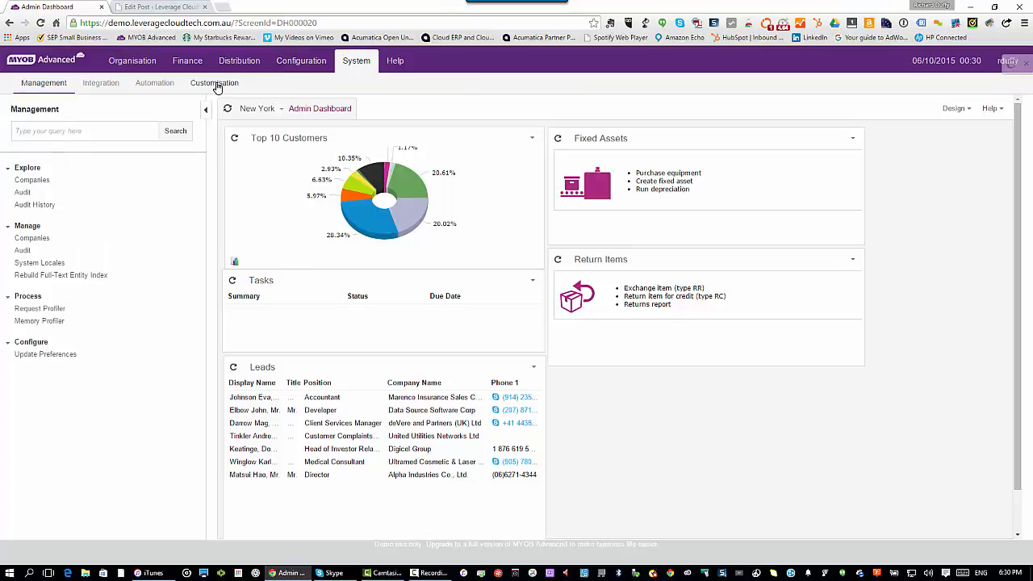
{"action": "left_click", "coordinate": [213, 82]}
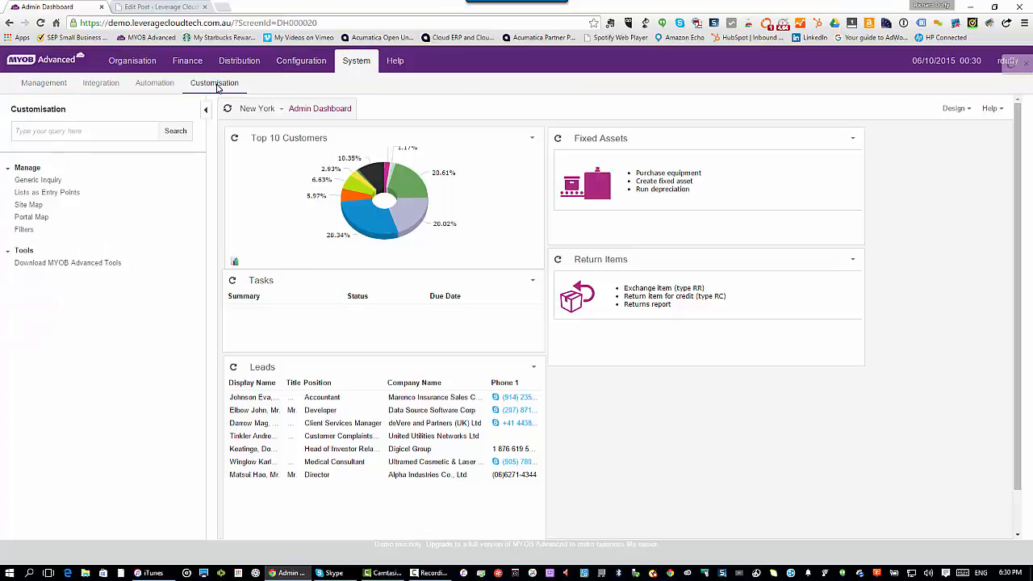
{"action": "mouse_move", "coordinate": [136, 148]}
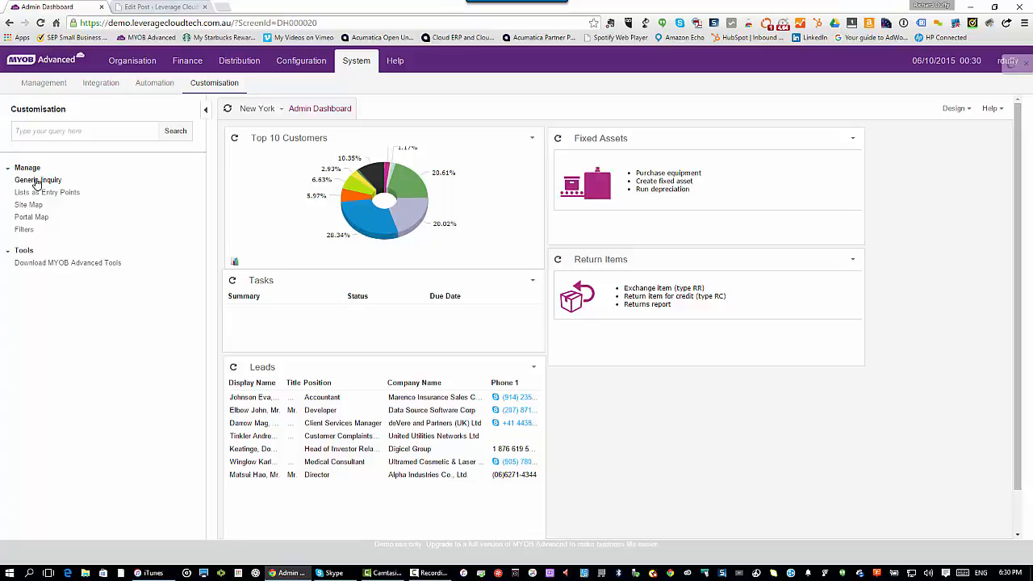
{"action": "mouse_move", "coordinate": [36, 188]}
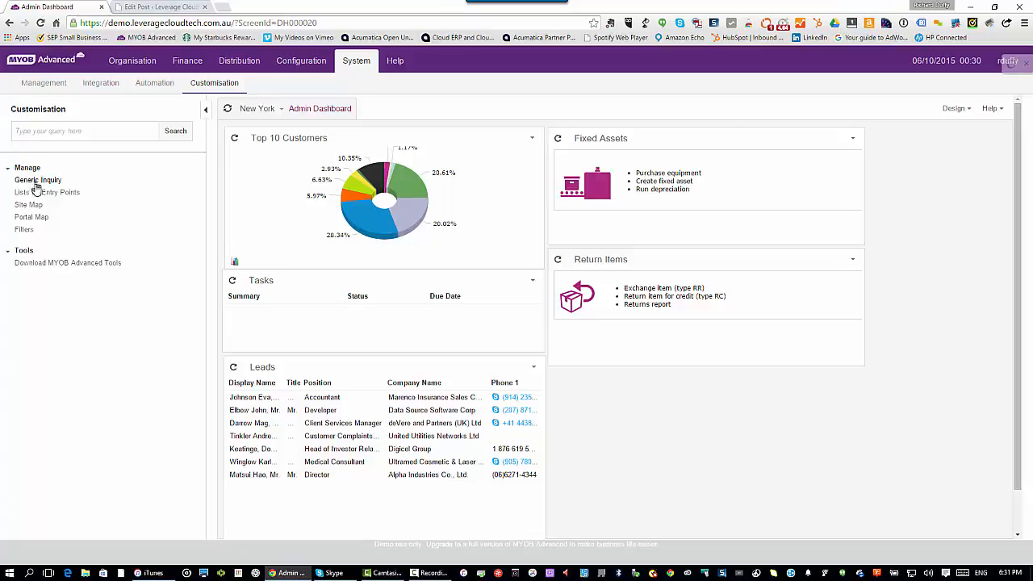
{"action": "left_click", "coordinate": [38, 180]}
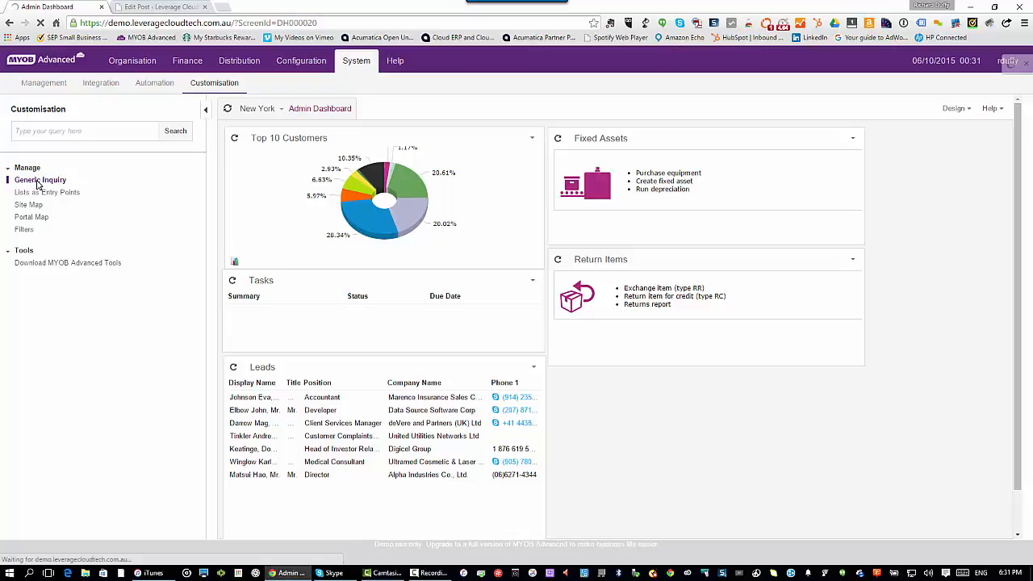
{"action": "left_click", "coordinate": [41, 179]}
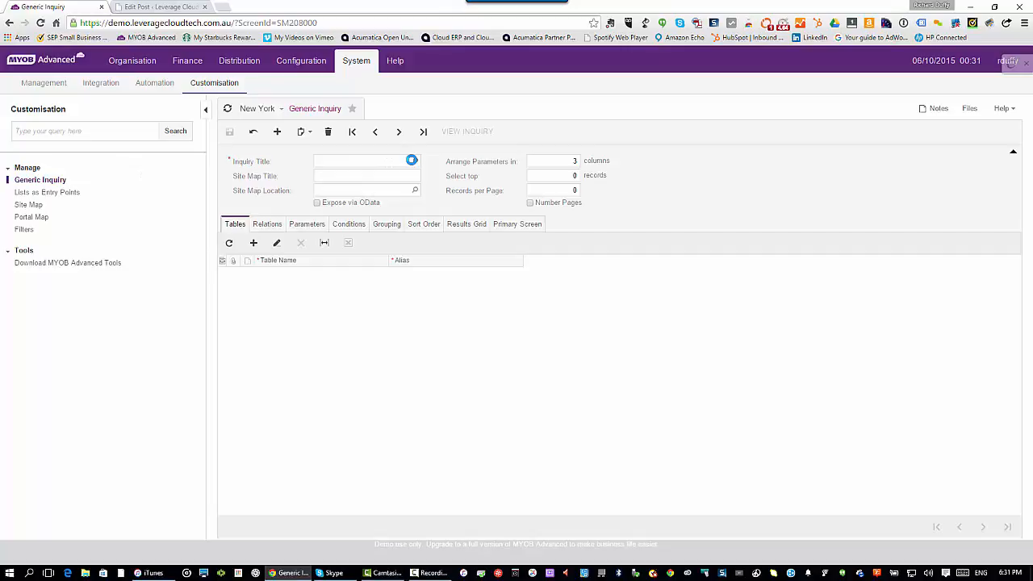
Step: Bring up the Inquiry Title lookup listing CR-BusinessAccounts, CR-Leads and other inquiries
{"action": "left_click", "coordinate": [412, 162]}
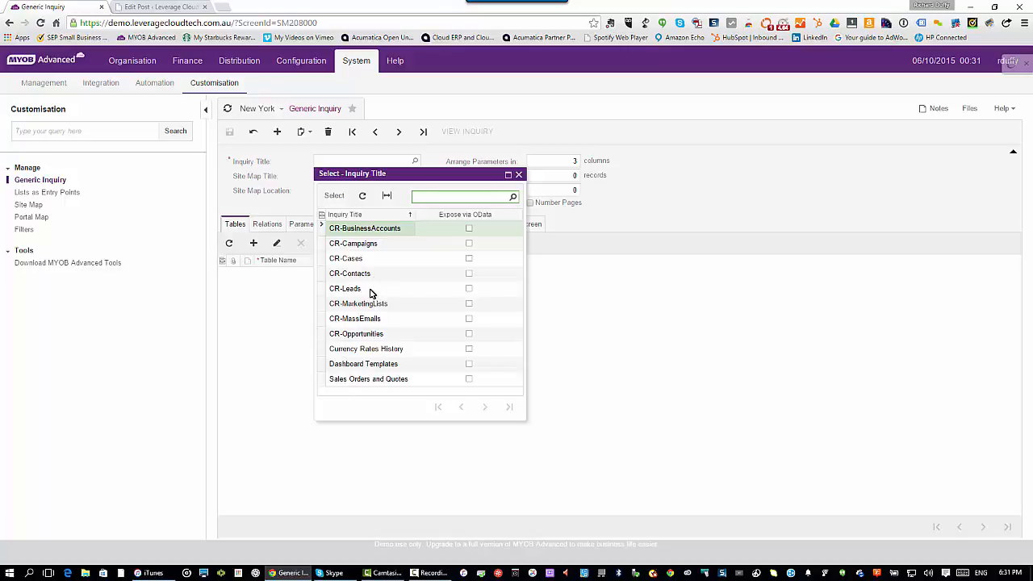
{"action": "mouse_move", "coordinate": [364, 334]}
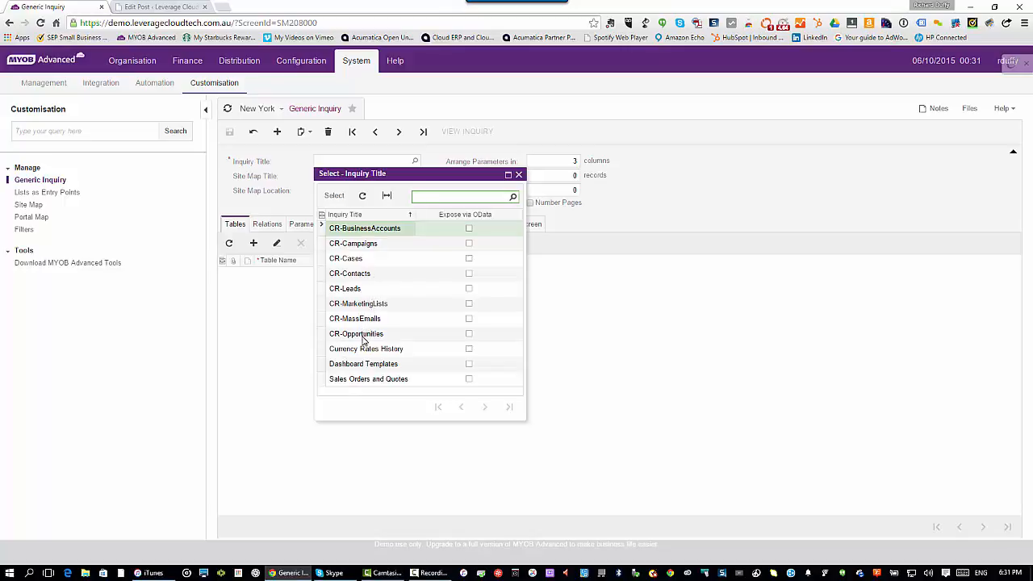
{"action": "mouse_move", "coordinate": [361, 339]}
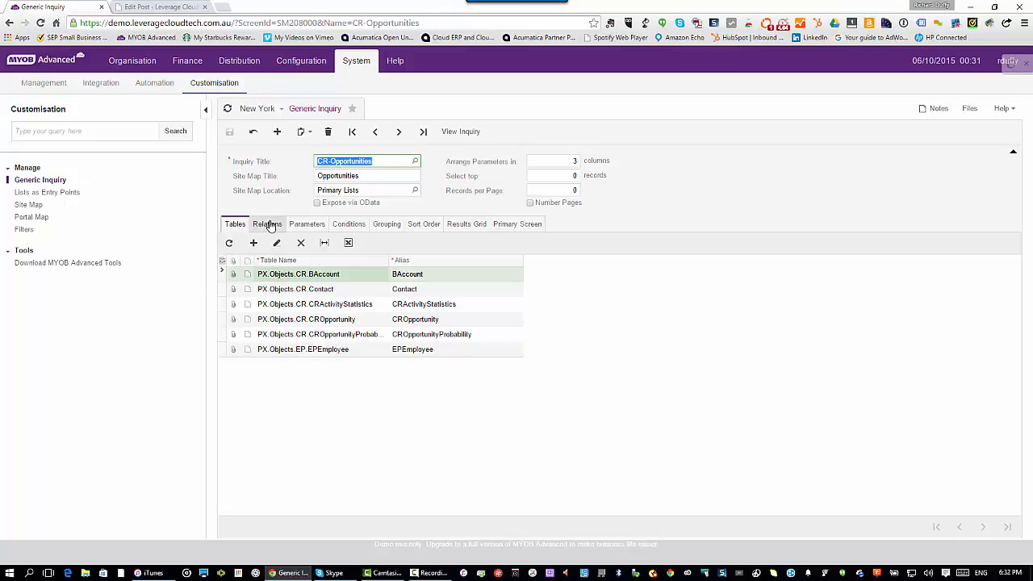
Step: Review the CR-Opportunities inquiry's relations, parameters, conditions and results grid fields
{"action": "left_click", "coordinate": [268, 223]}
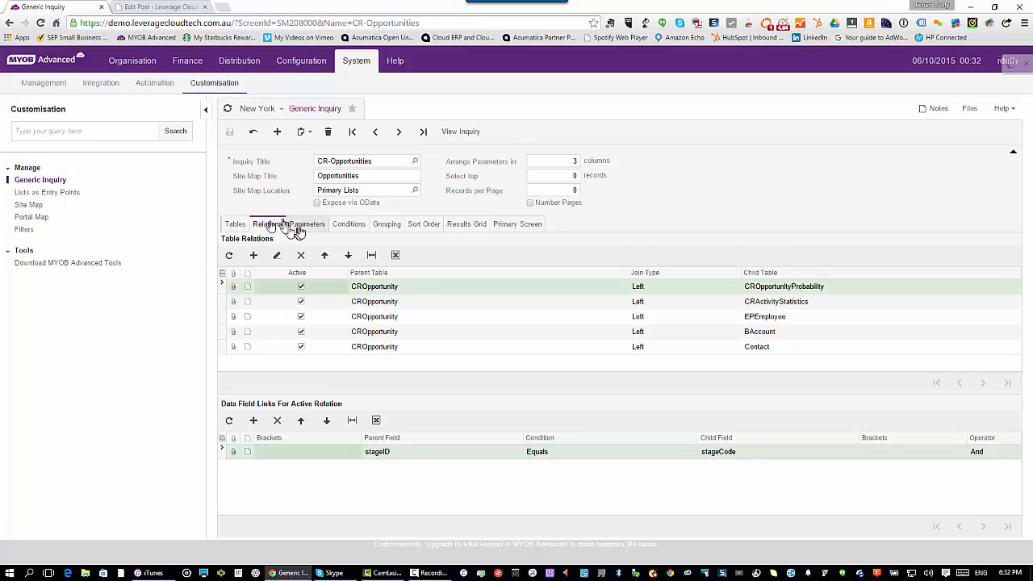
{"action": "left_click", "coordinate": [307, 222]}
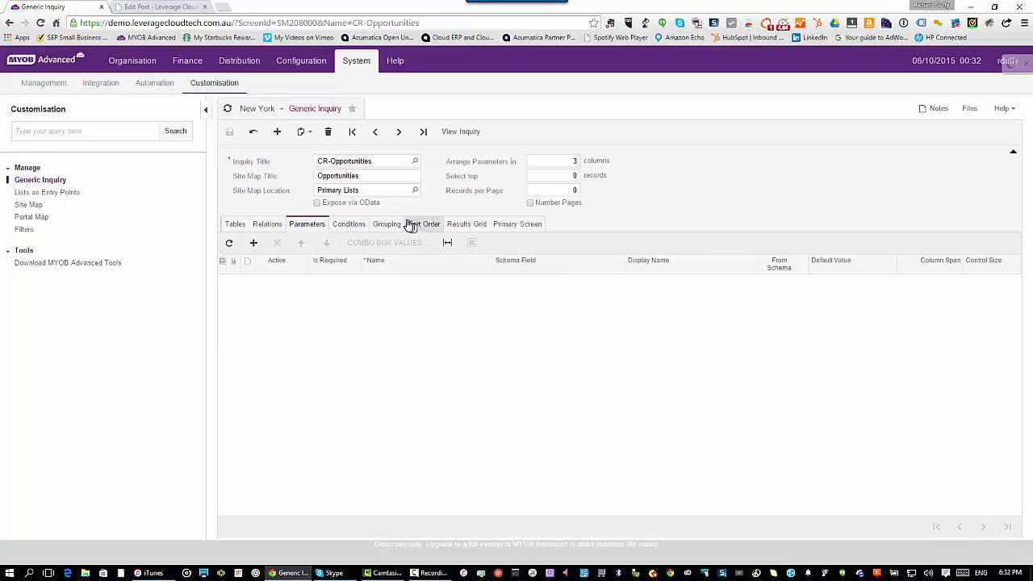
{"action": "left_click", "coordinate": [349, 223]}
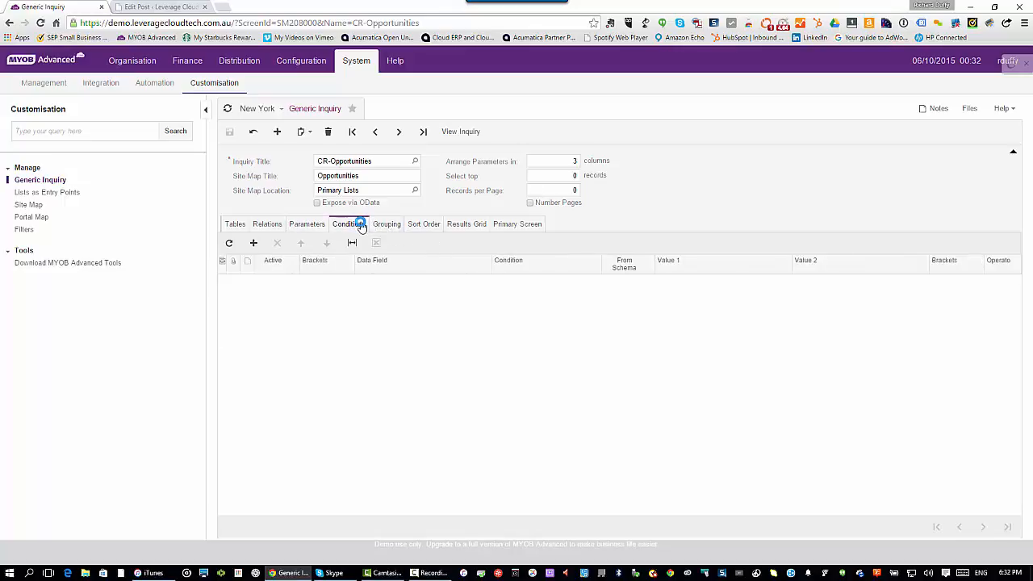
{"action": "mouse_move", "coordinate": [395, 222]}
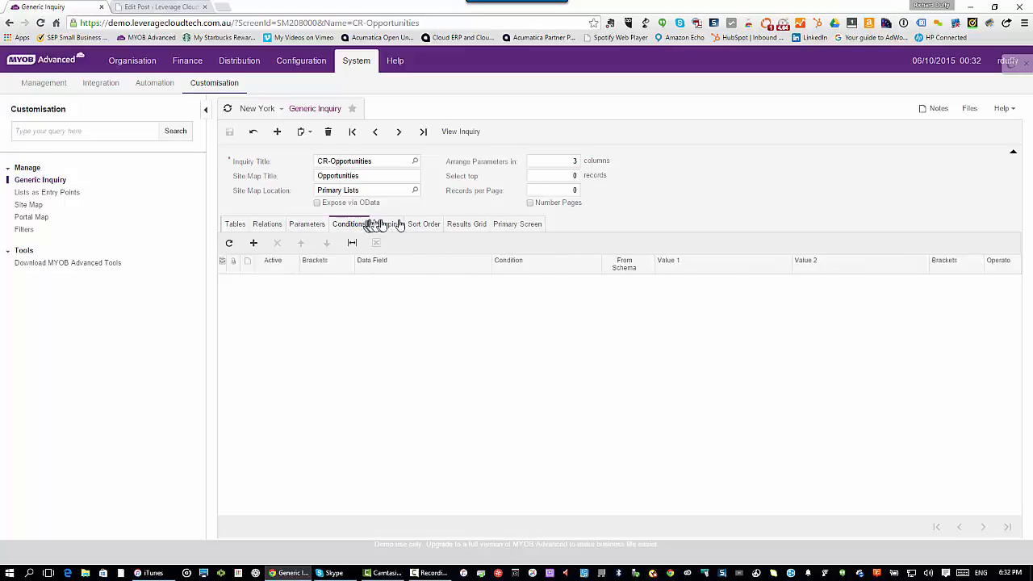
{"action": "left_click", "coordinate": [466, 223]}
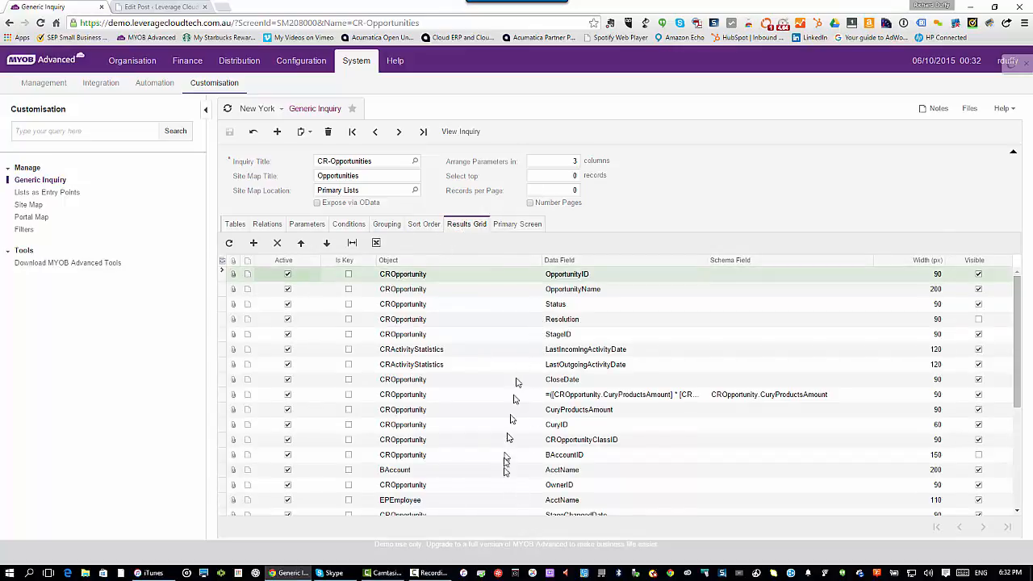
{"action": "mouse_move", "coordinate": [510, 485]}
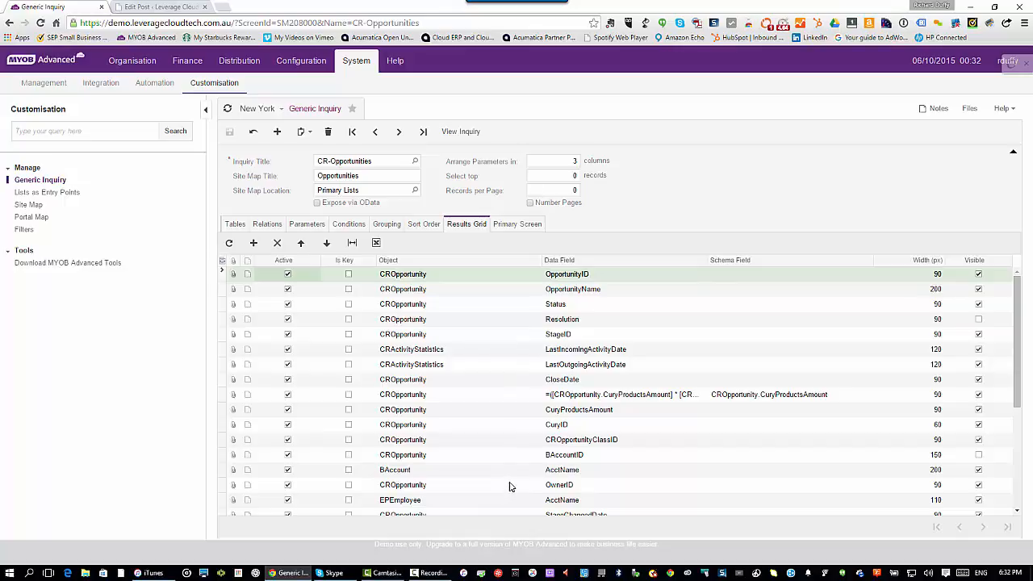
{"action": "mouse_move", "coordinate": [522, 471]}
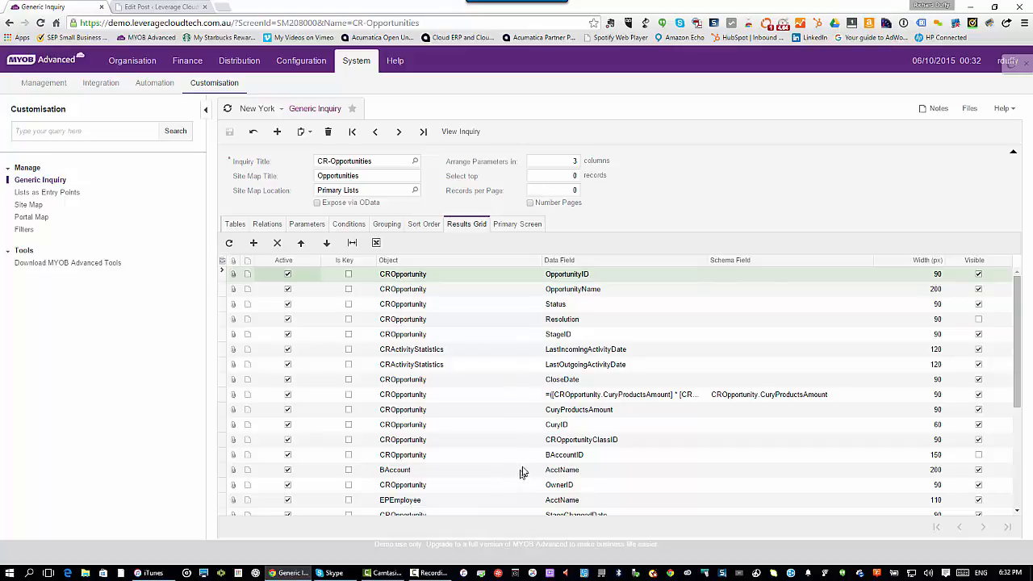
{"action": "mouse_move", "coordinate": [452, 133]}
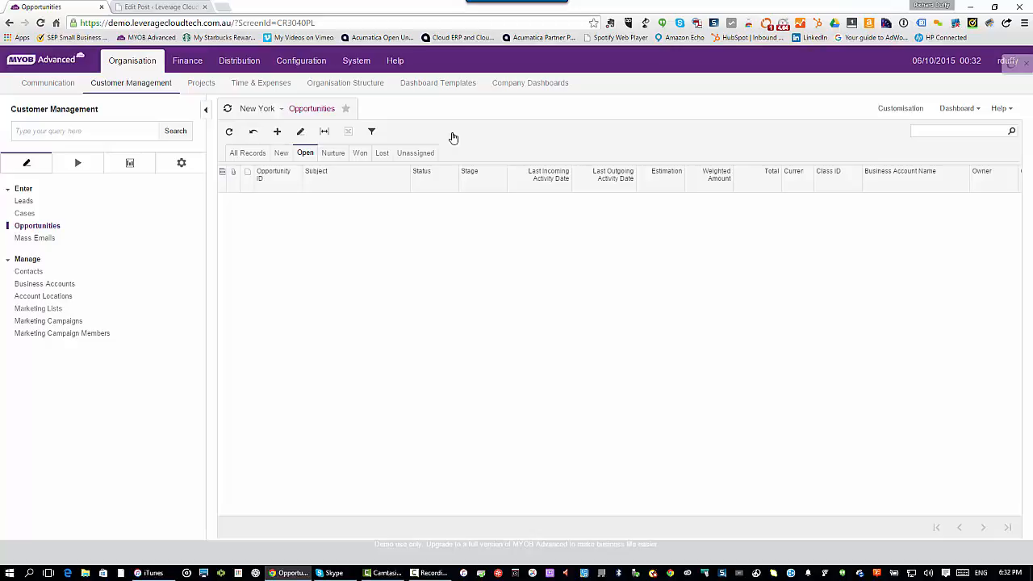
{"action": "mouse_move", "coordinate": [390, 142]}
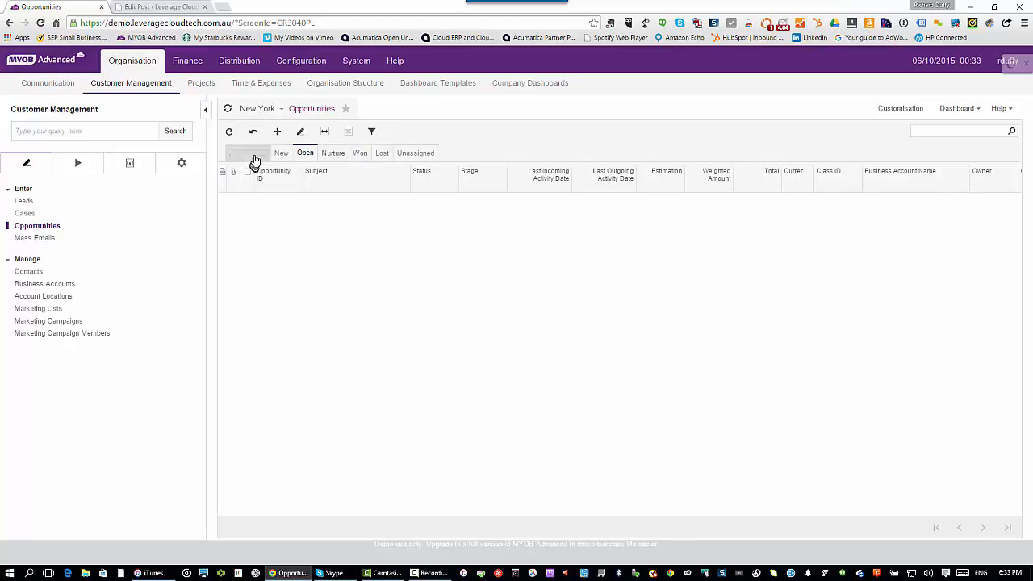
Step: Switch the Opportunities list to All Records, revealing the five contracts
{"action": "left_click", "coordinate": [248, 152]}
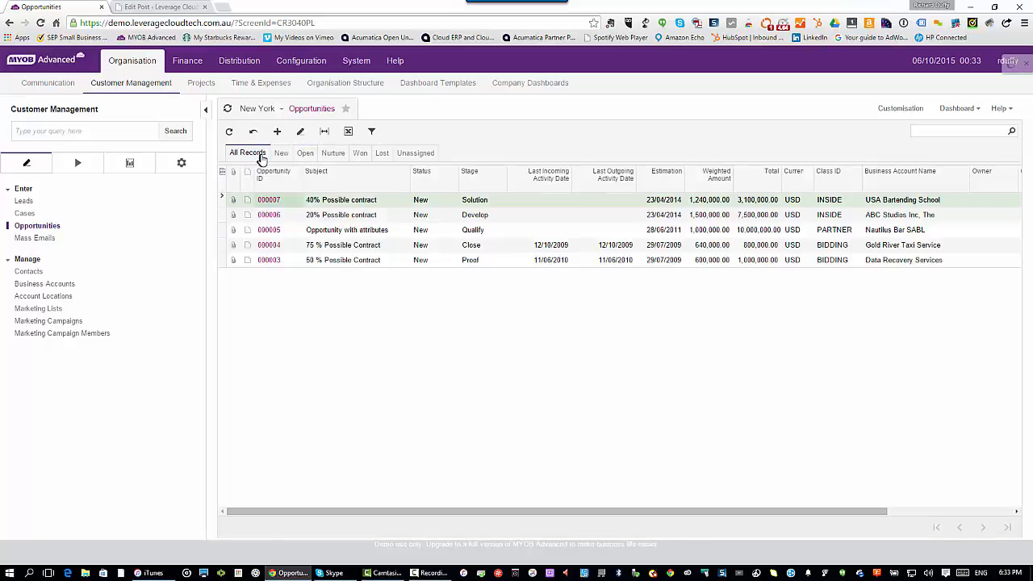
{"action": "mouse_move", "coordinate": [268, 161]}
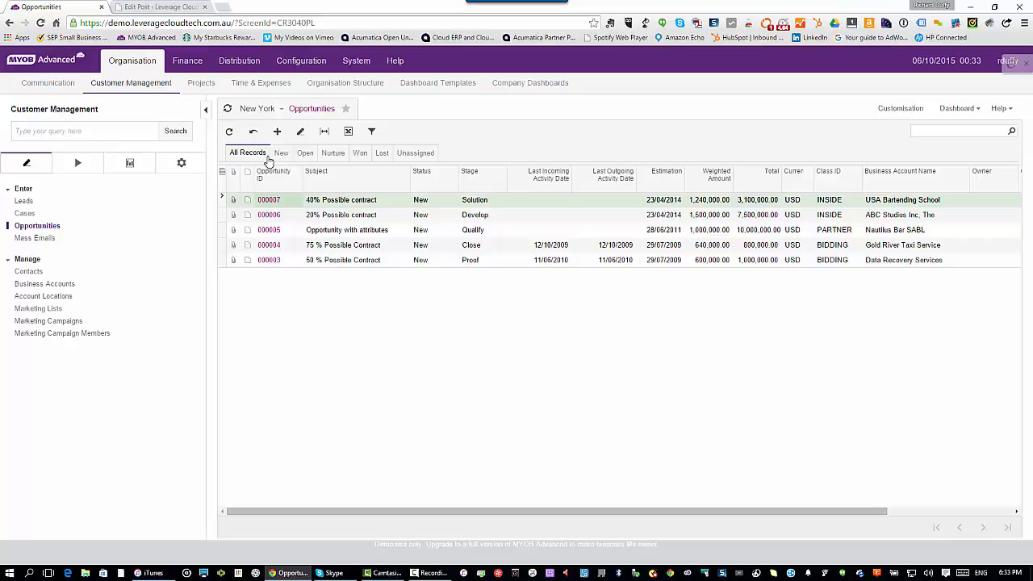
{"action": "mouse_move", "coordinate": [264, 164]}
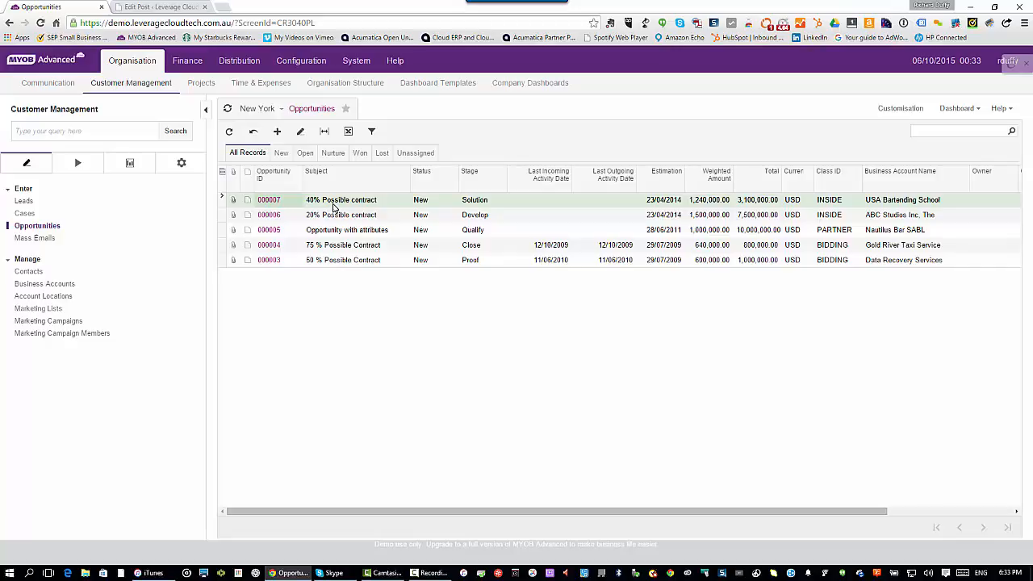
{"action": "mouse_move", "coordinate": [349, 133]}
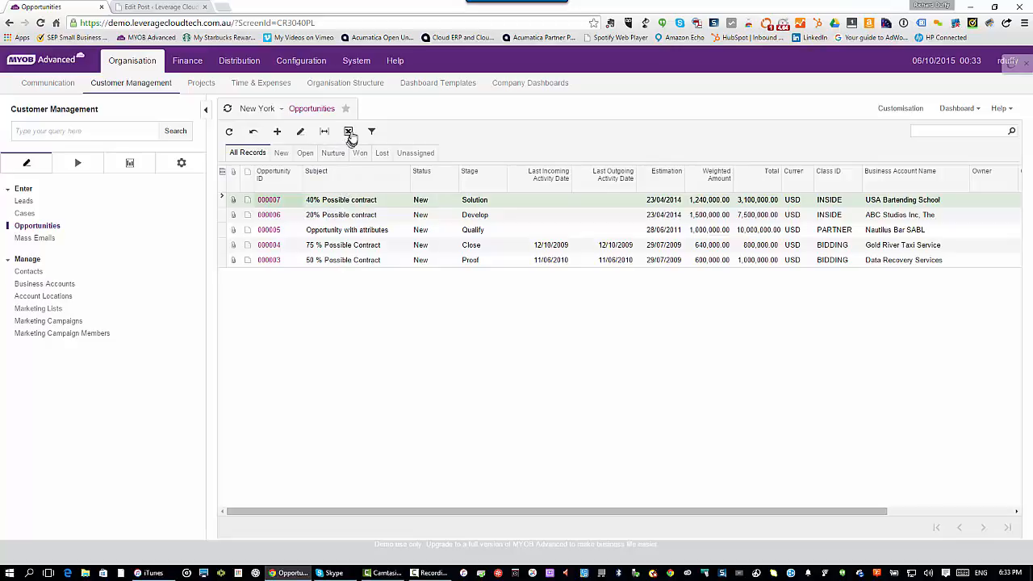
{"action": "mouse_move", "coordinate": [349, 132]}
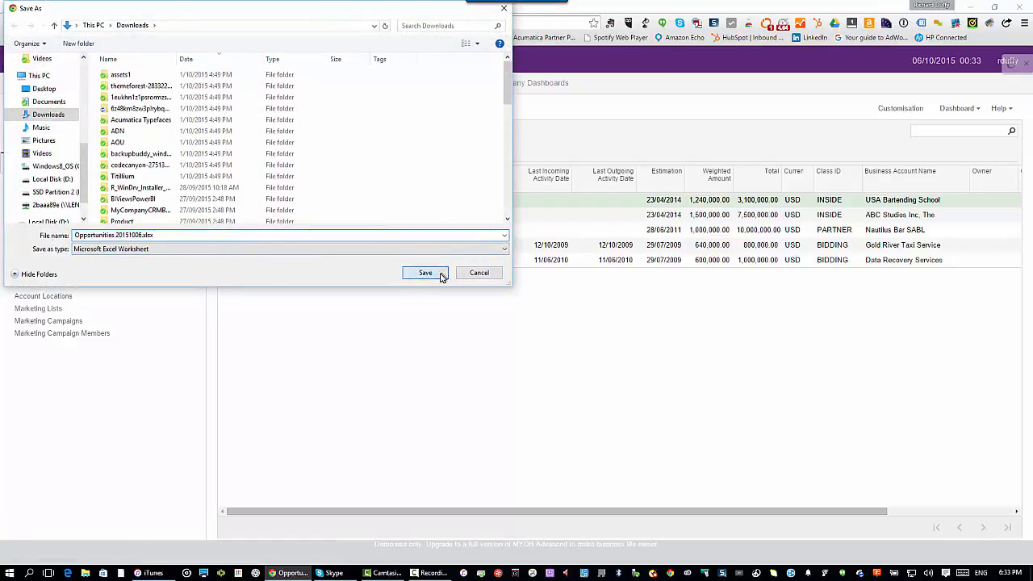
Step: Save the exported Opportunities workbook into the Downloads folder
{"action": "left_click", "coordinate": [426, 273]}
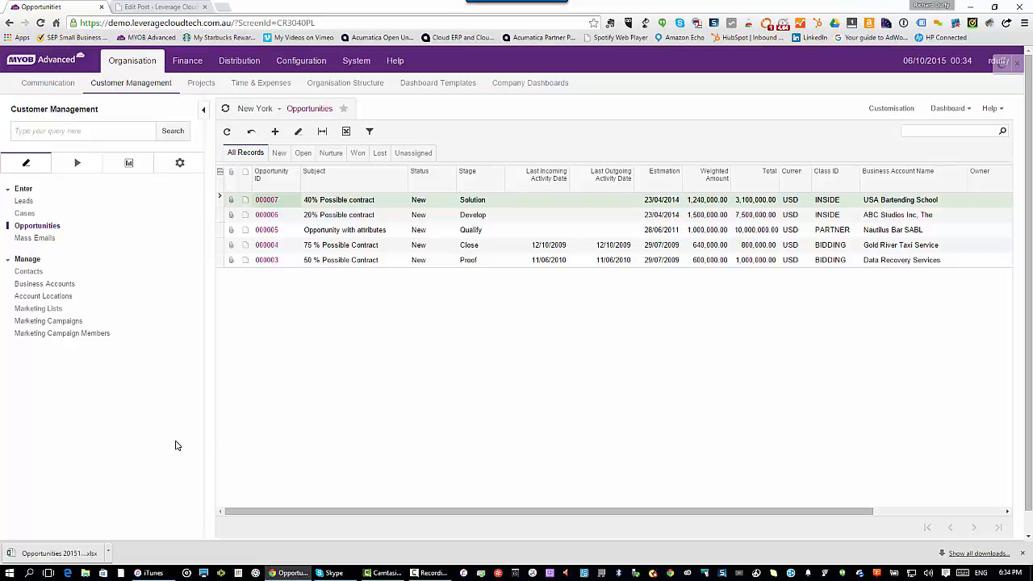
{"action": "mouse_move", "coordinate": [181, 446]}
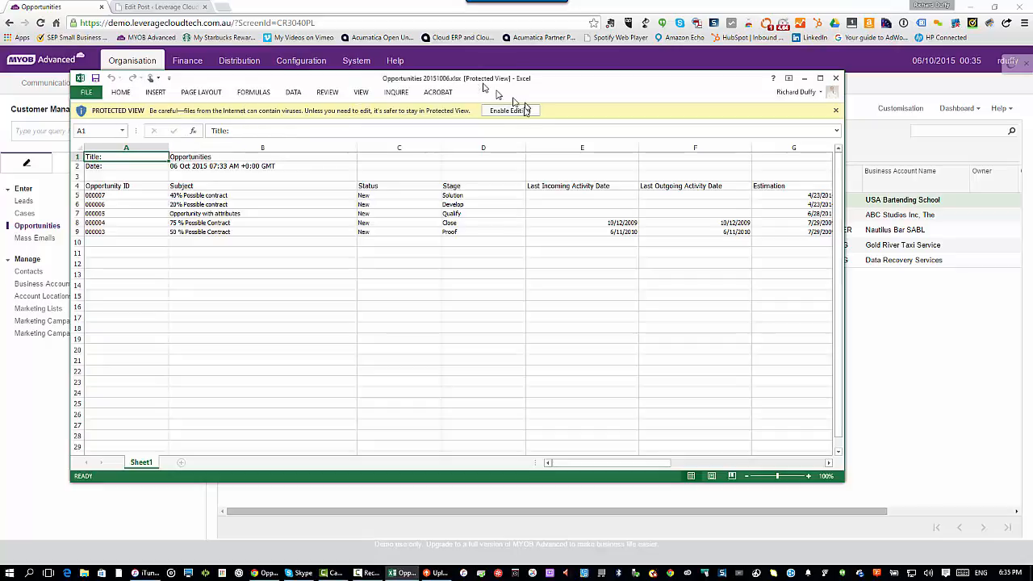
Step: Enable editing on the downloaded Opportunities workbook showing five rows
{"action": "left_click", "coordinate": [505, 110]}
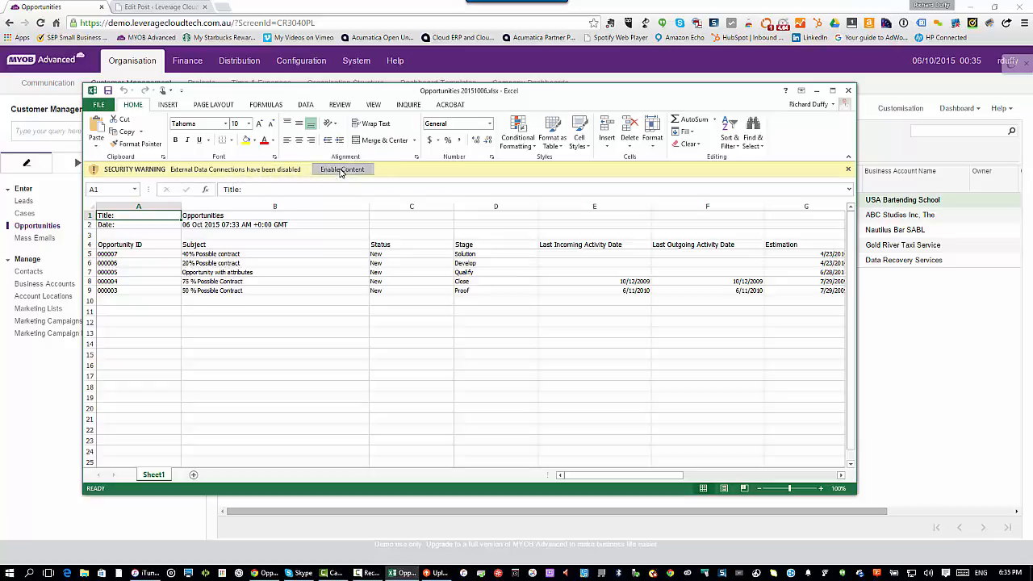
Step: Enable the workbook's external content and show the Data ribbon tools
{"action": "left_click", "coordinate": [342, 170]}
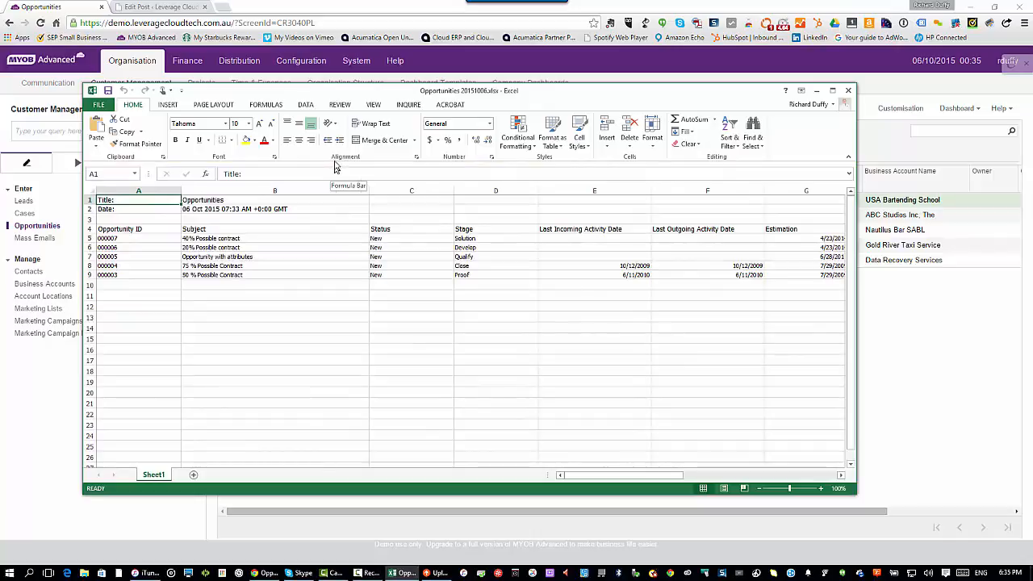
{"action": "mouse_move", "coordinate": [336, 167]}
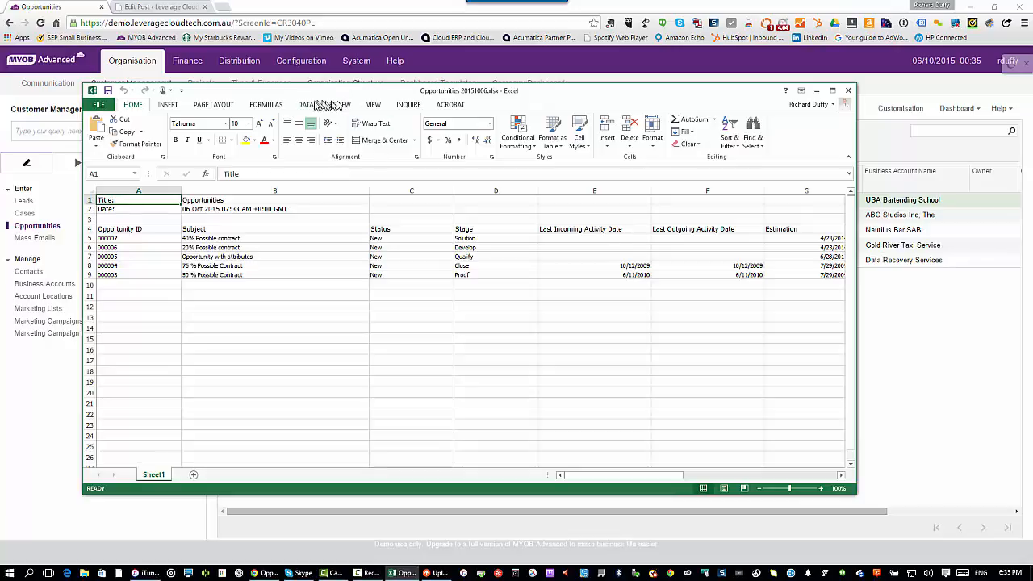
{"action": "left_click", "coordinate": [305, 104]}
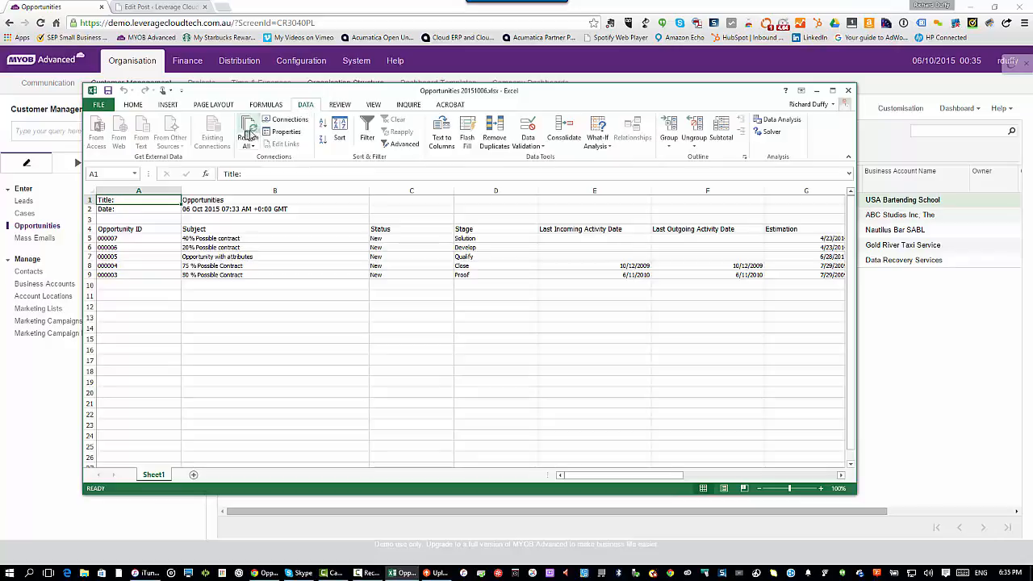
{"action": "left_click", "coordinate": [248, 128]}
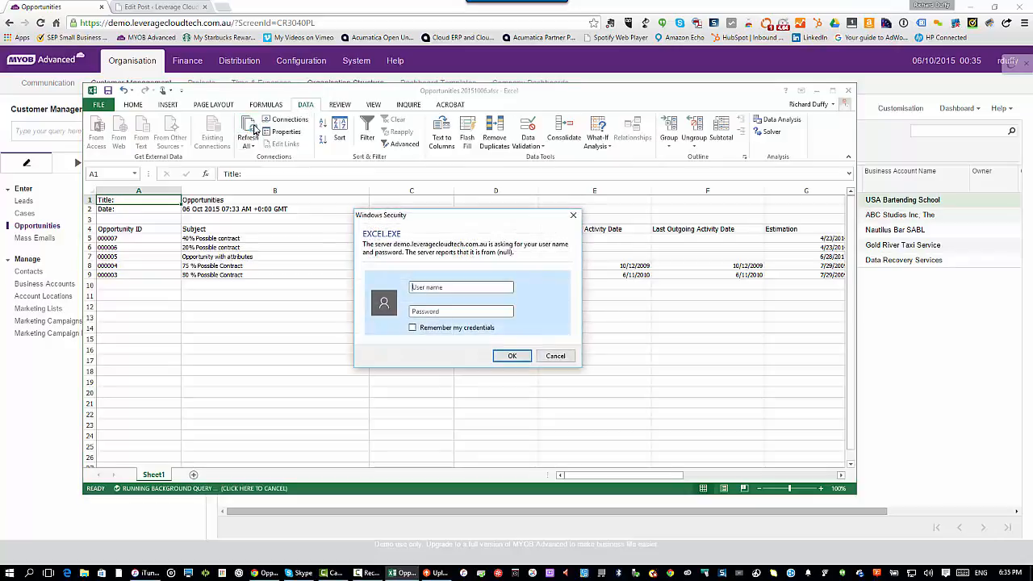
{"action": "left_click", "coordinate": [460, 287]}
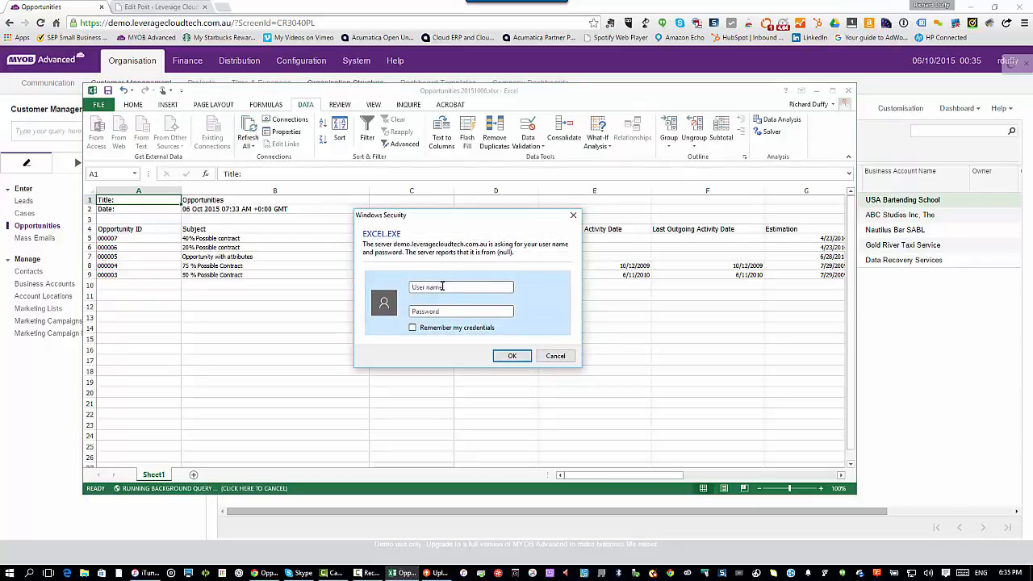
{"action": "type", "text": "rduff"}
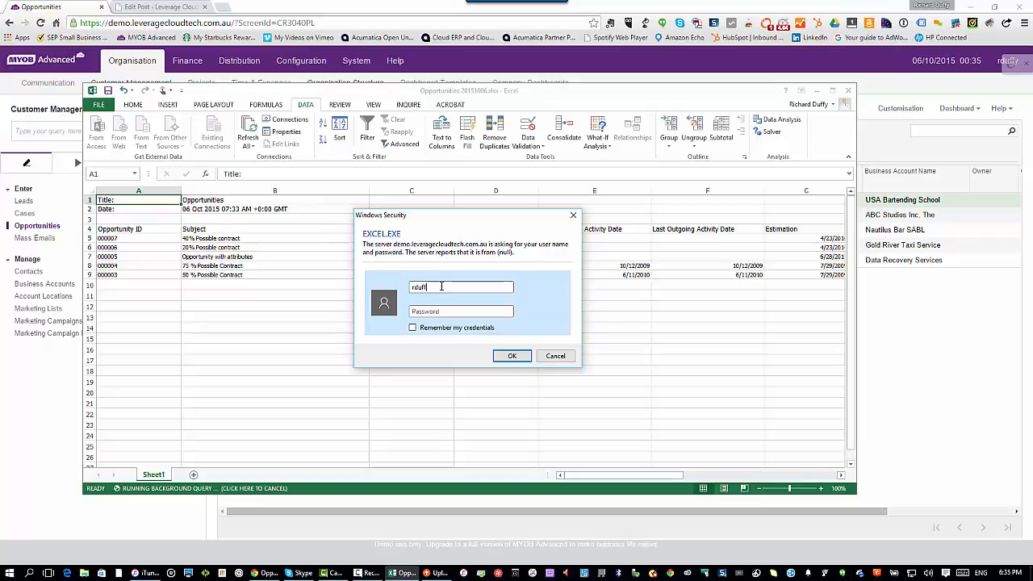
{"action": "type", "text": "rduffy"}
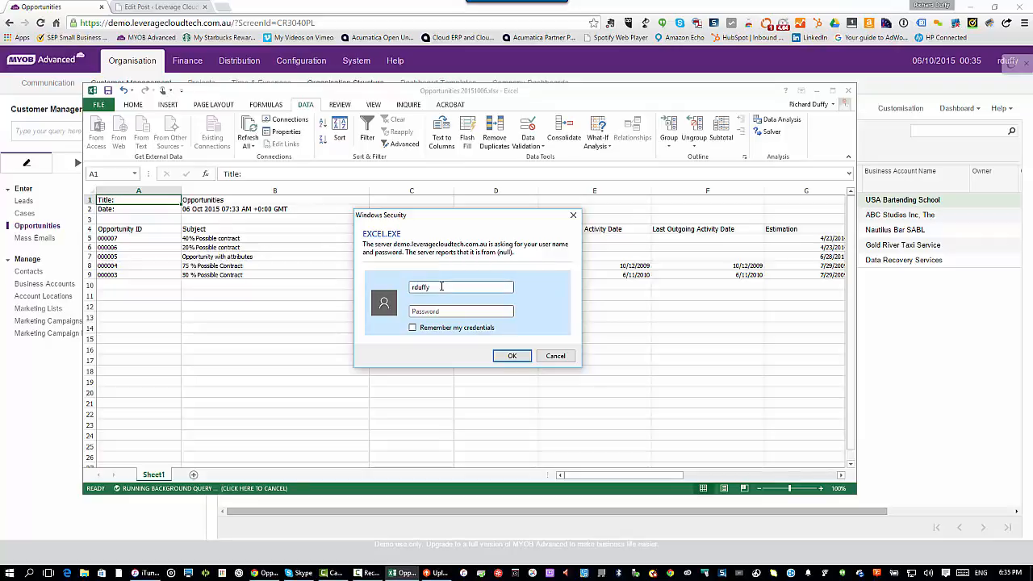
{"action": "type", "text": "••••"}
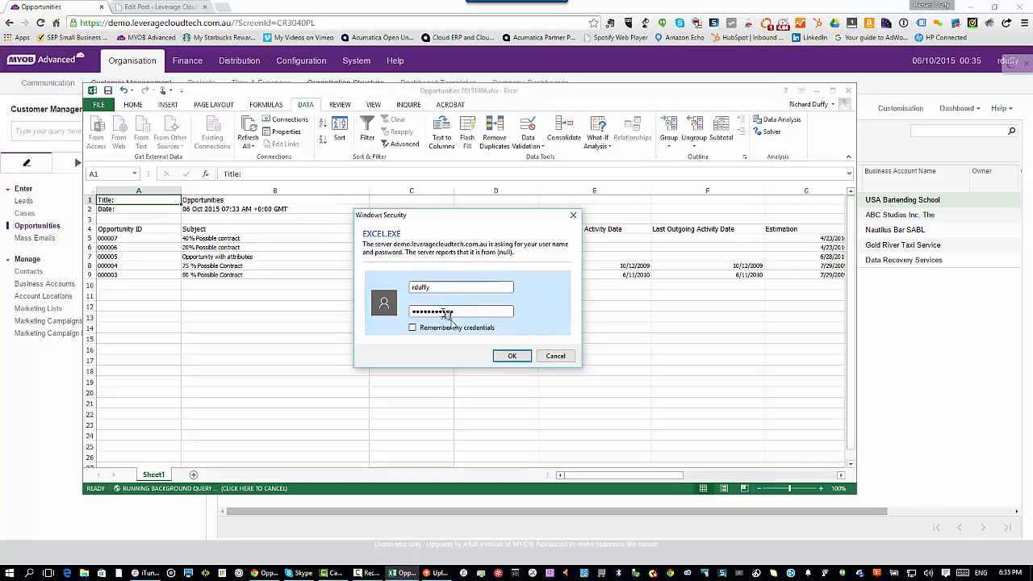
{"action": "left_click", "coordinate": [512, 356]}
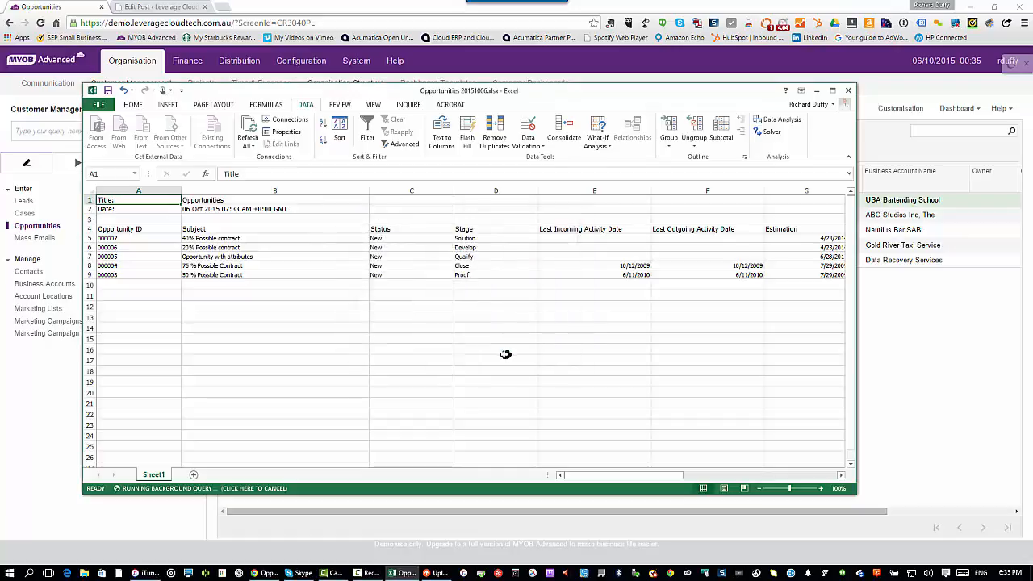
{"action": "mouse_move", "coordinate": [310, 474]}
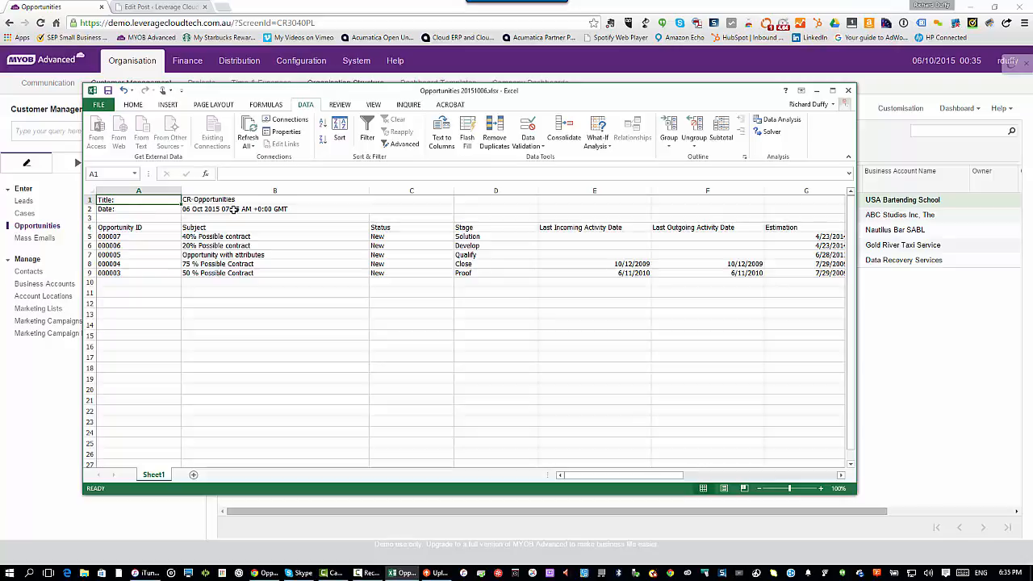
{"action": "mouse_move", "coordinate": [901, 304]}
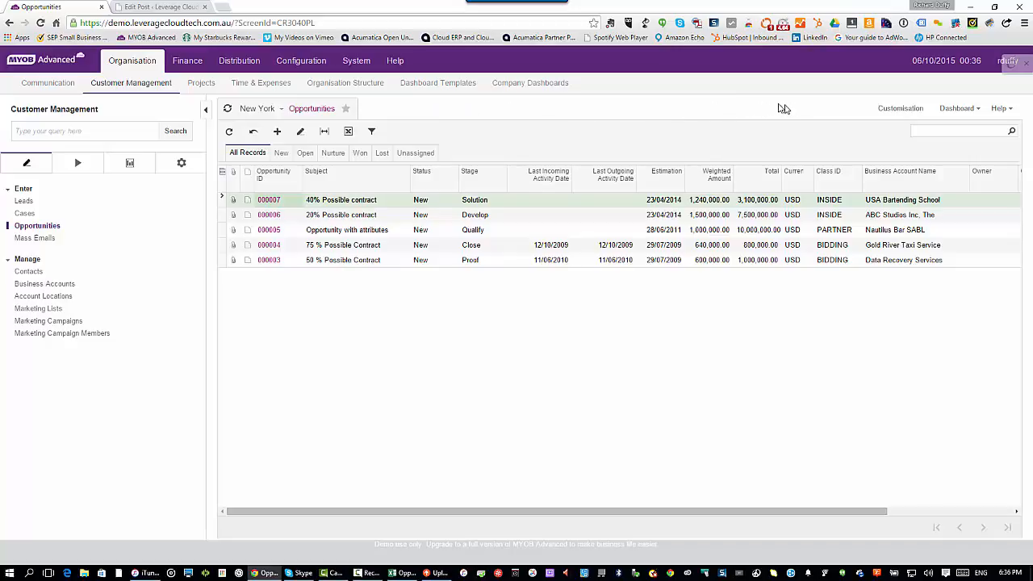
{"action": "mouse_move", "coordinate": [904, 111]}
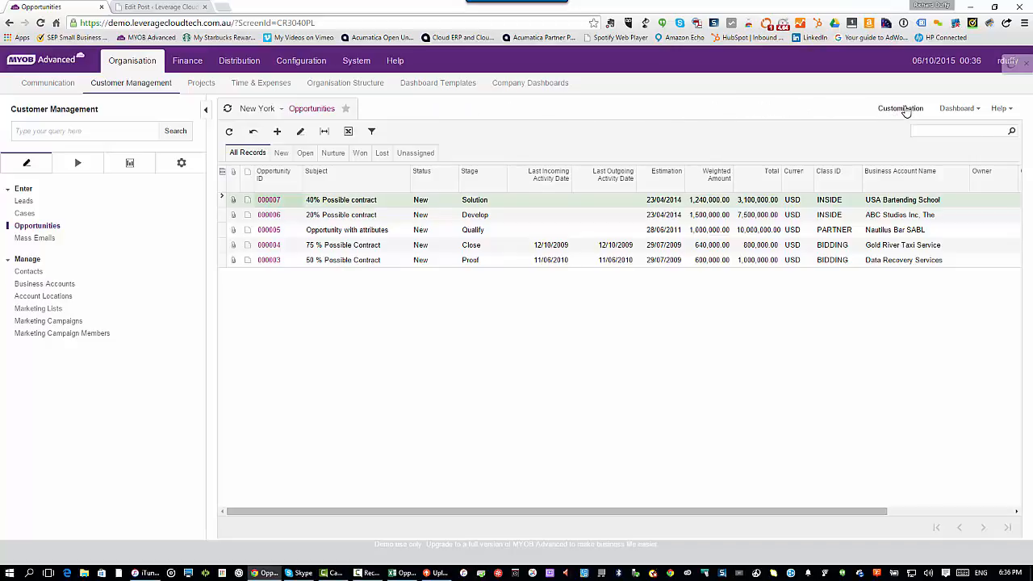
Step: Choose Edit Generic Inquiry from the Customisation menu of the Opportunities list
{"action": "left_click", "coordinate": [901, 106]}
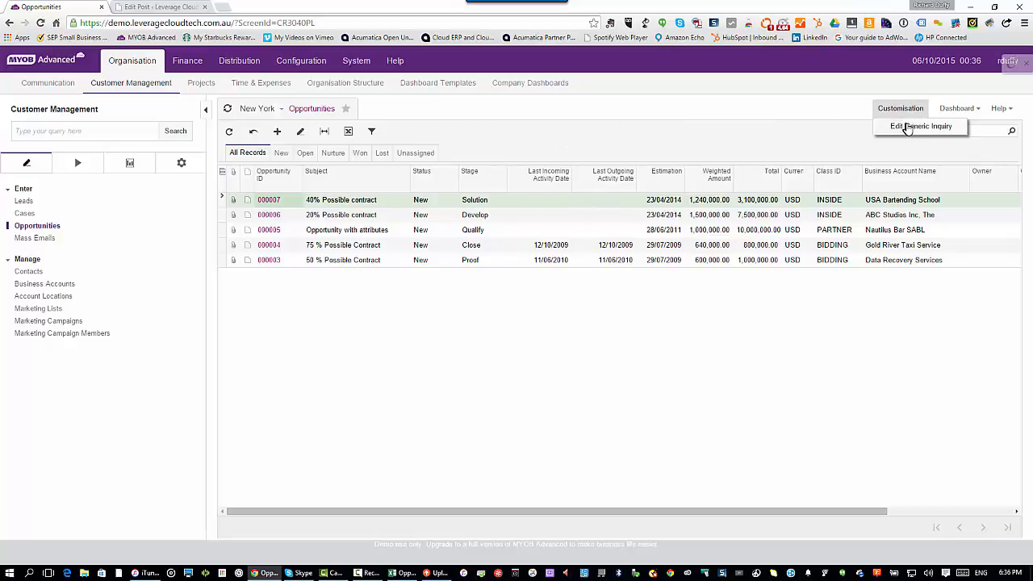
{"action": "left_click", "coordinate": [920, 126]}
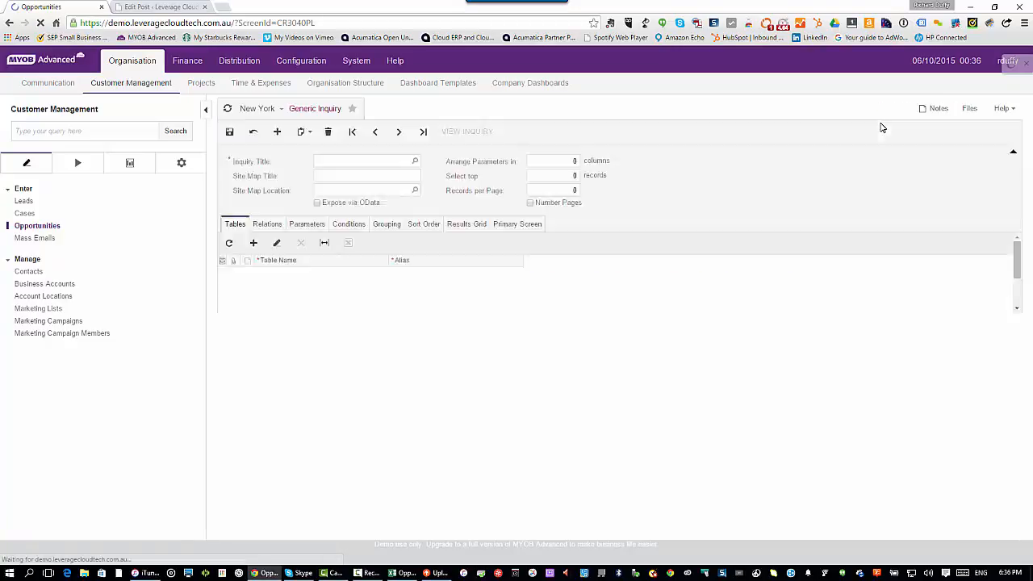
Step: Load CR-Opportunities in Generic Inquiry and tick Expose via OData
{"action": "left_click", "coordinate": [355, 62]}
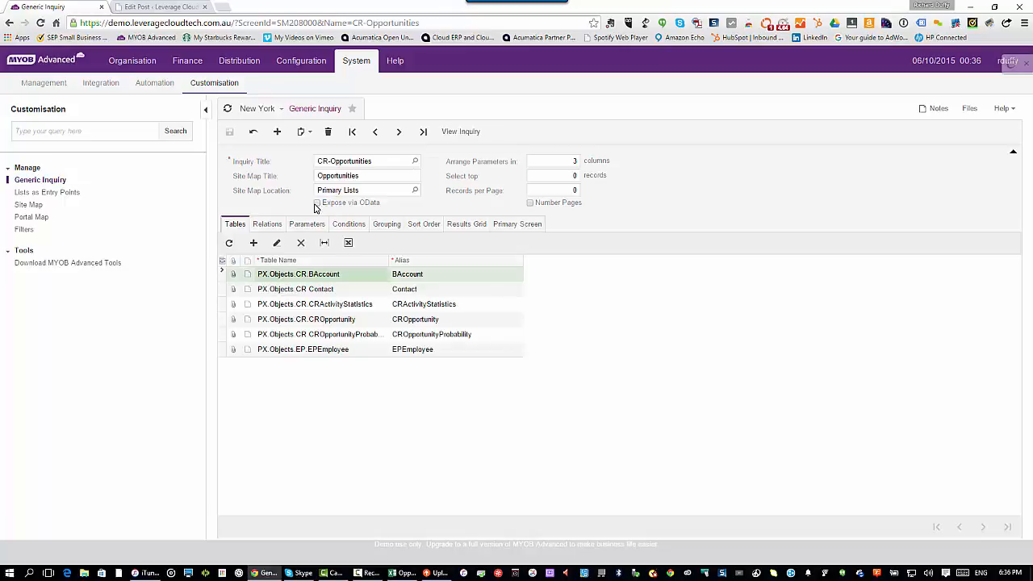
{"action": "mouse_move", "coordinate": [318, 203]}
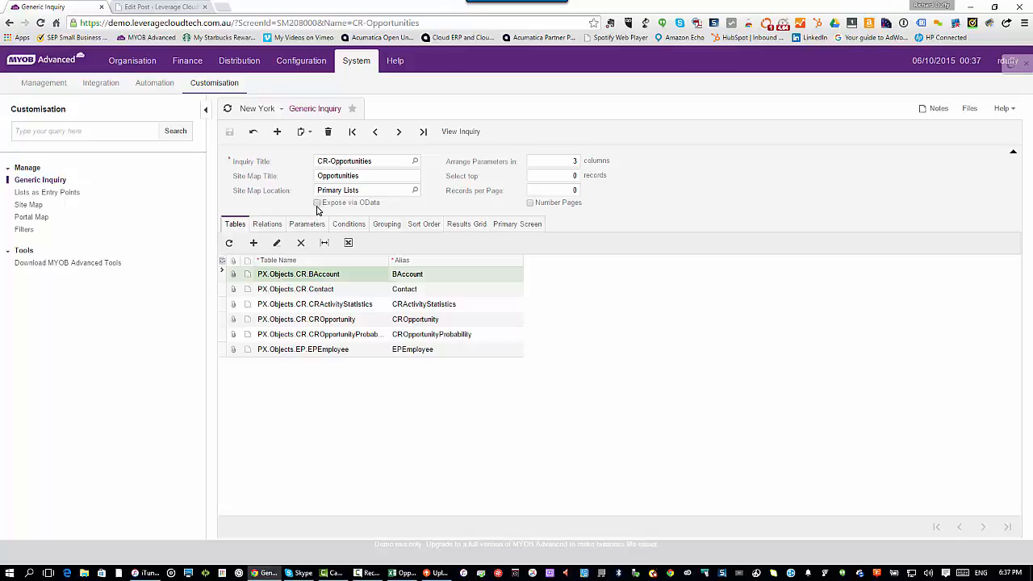
{"action": "left_click", "coordinate": [317, 203]}
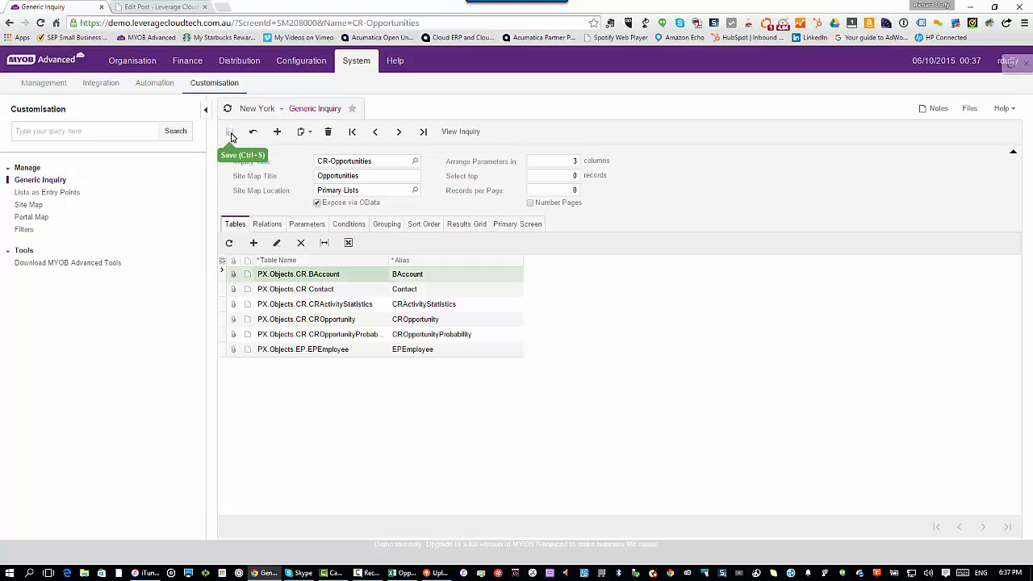
{"action": "mouse_move", "coordinate": [403, 559]}
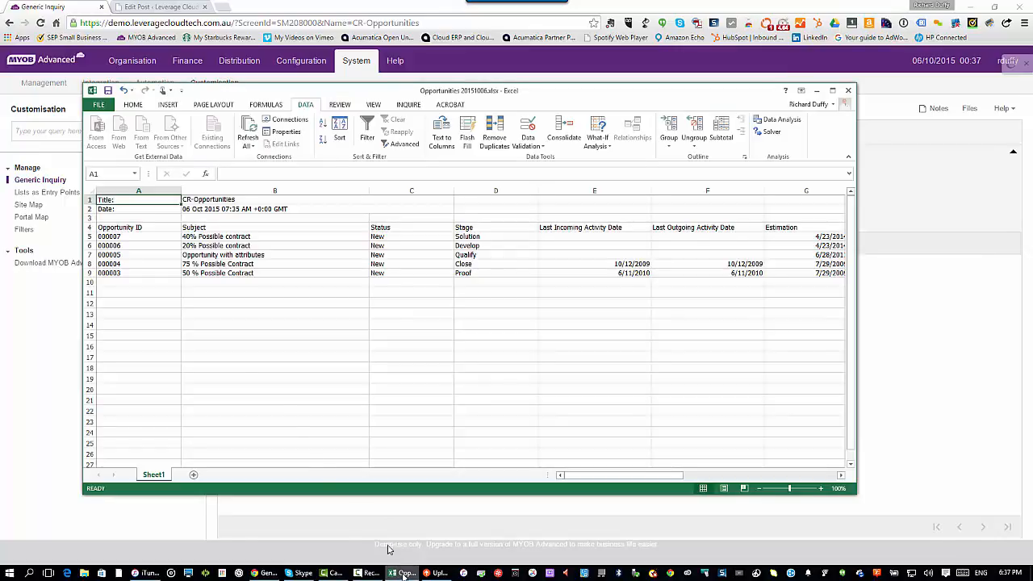
Step: Create a new blank workbook from File > New
{"action": "left_click", "coordinate": [99, 104]}
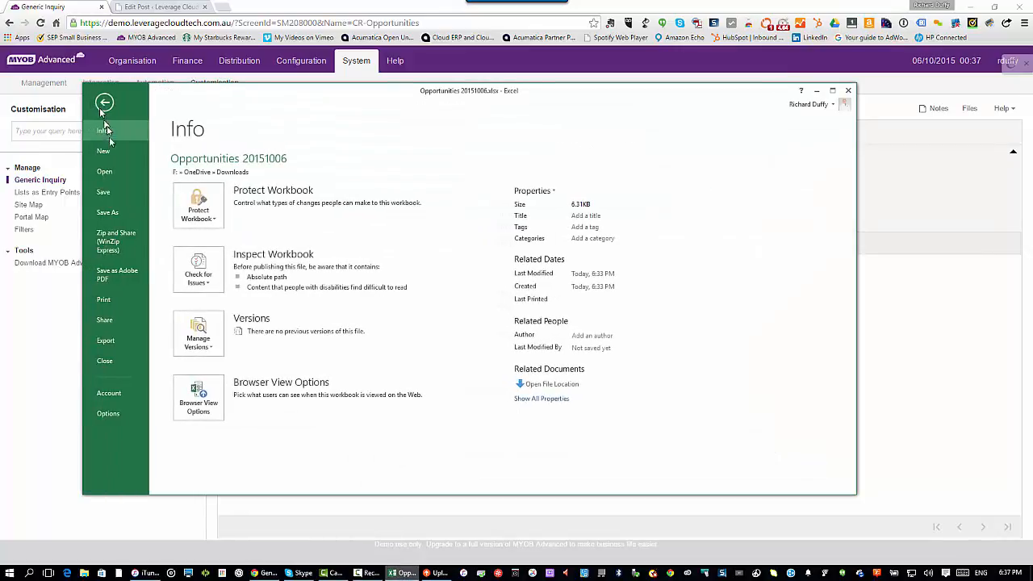
{"action": "left_click", "coordinate": [103, 152]}
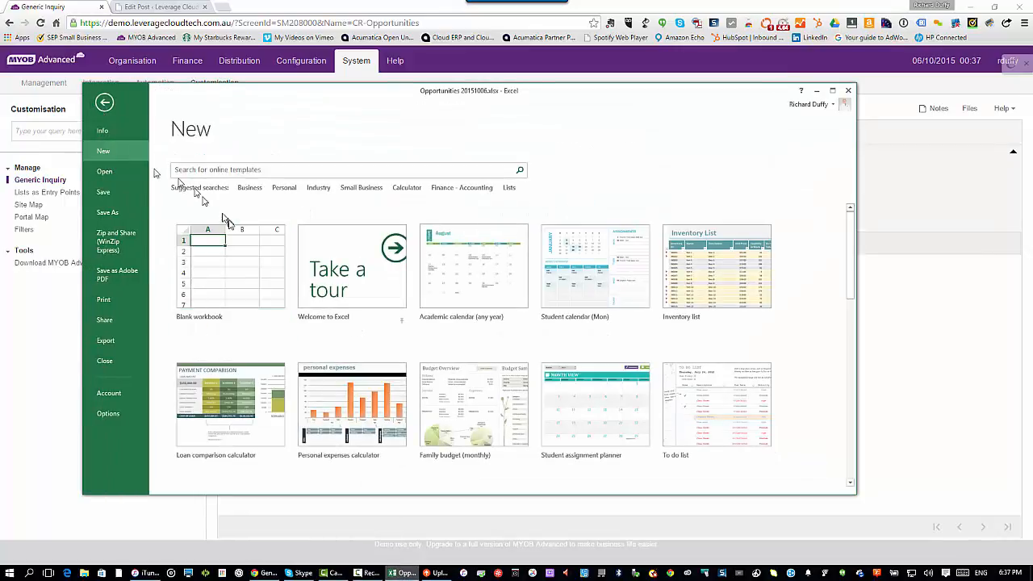
{"action": "left_click", "coordinate": [229, 267]}
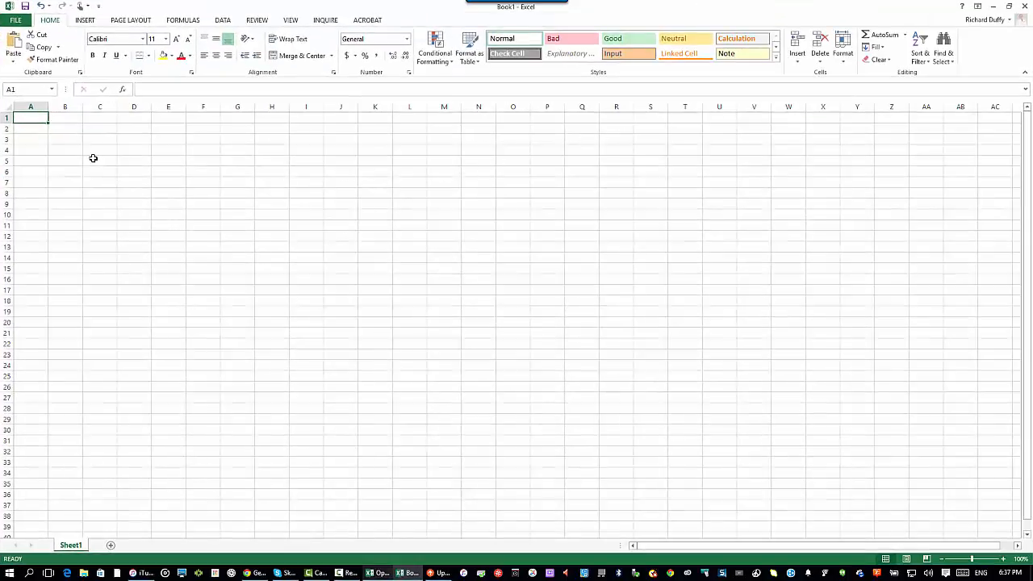
{"action": "mouse_move", "coordinate": [111, 140]}
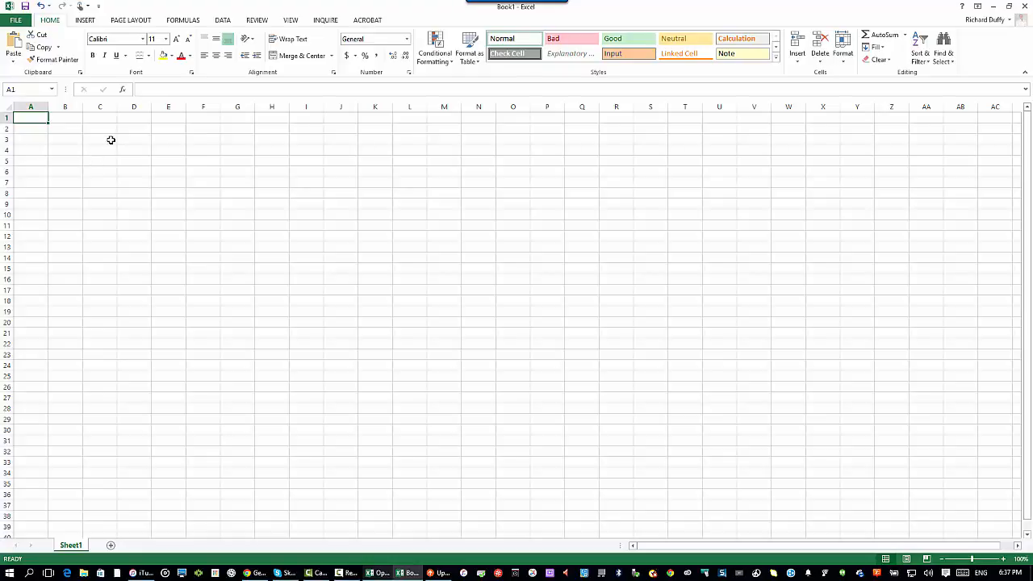
{"action": "mouse_move", "coordinate": [134, 120]}
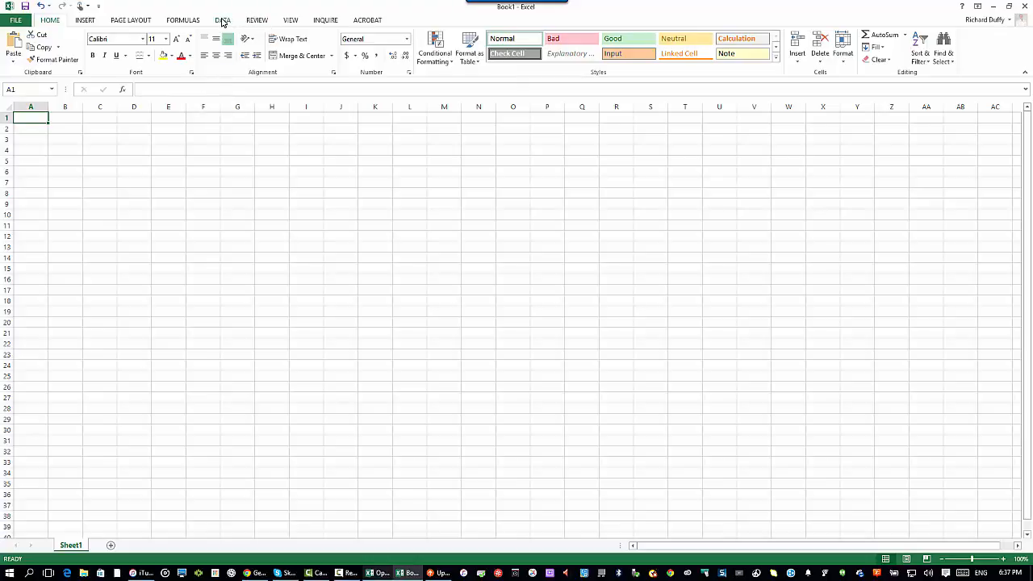
Step: Start a From OData Data Feed connection and enter the demo site's http OData URL
{"action": "left_click", "coordinate": [223, 20]}
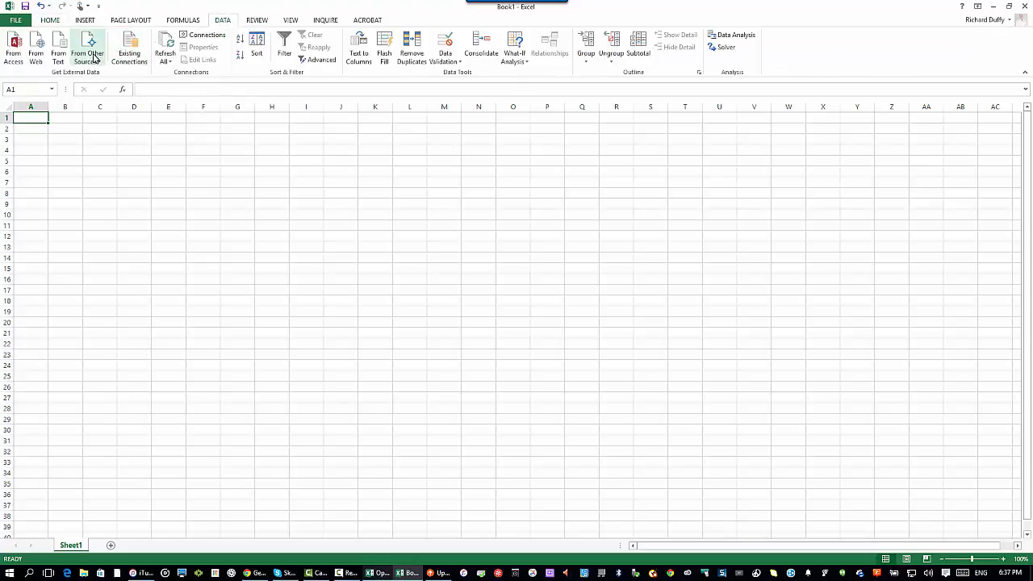
{"action": "left_click", "coordinate": [87, 48]}
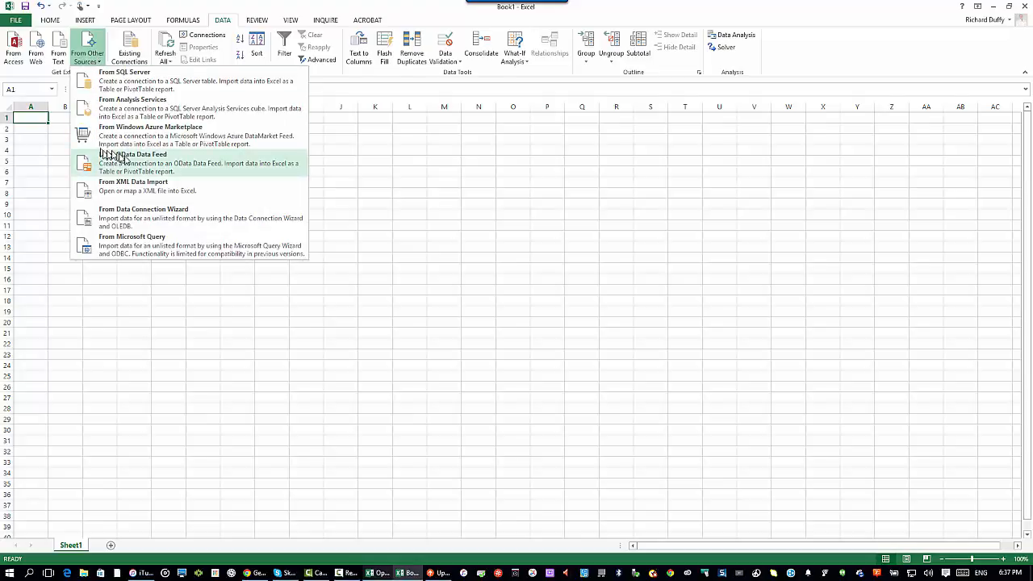
{"action": "left_click", "coordinate": [133, 161]}
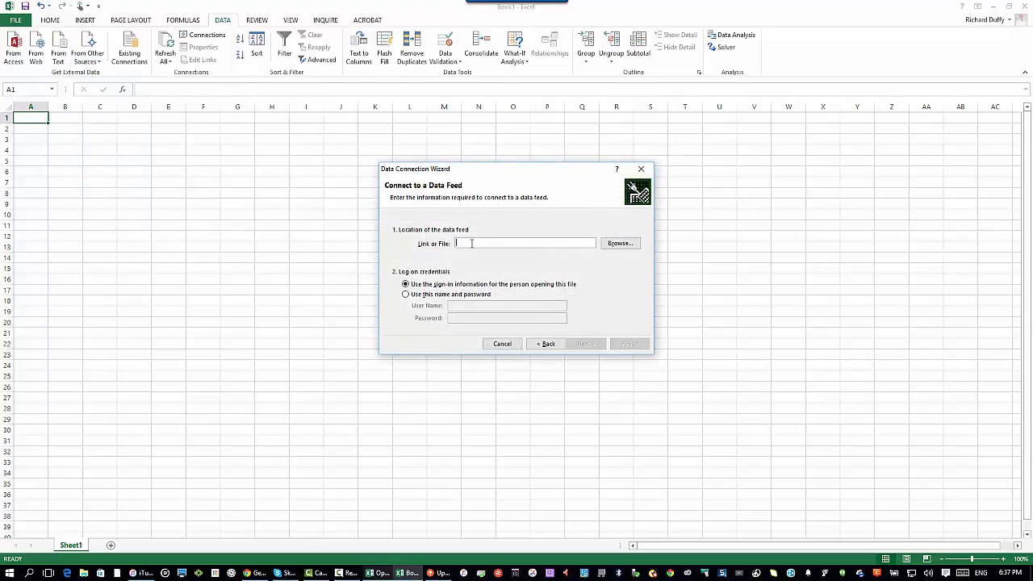
{"action": "type", "text": "h"}
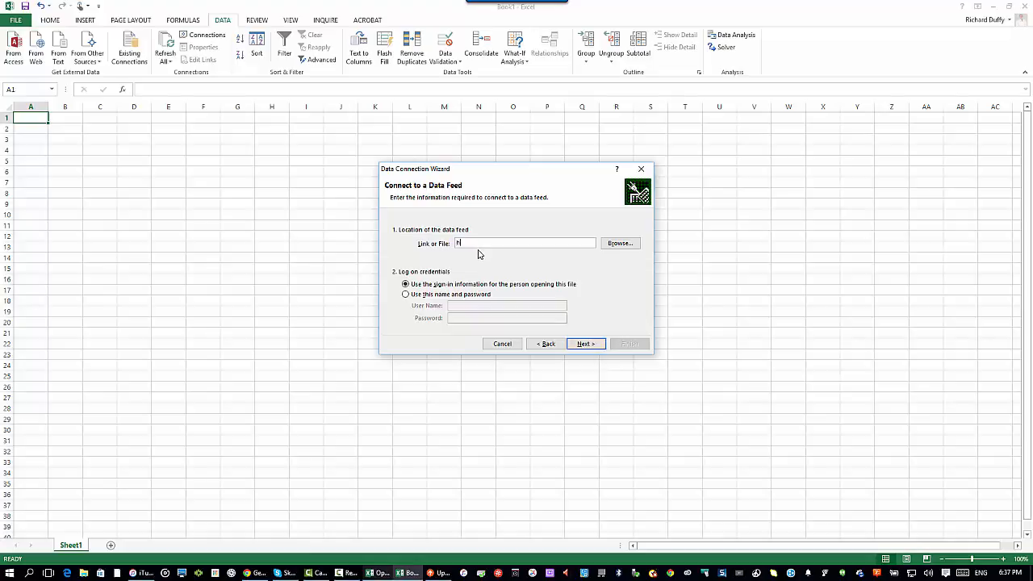
{"action": "type", "text": "ttps://demo"}
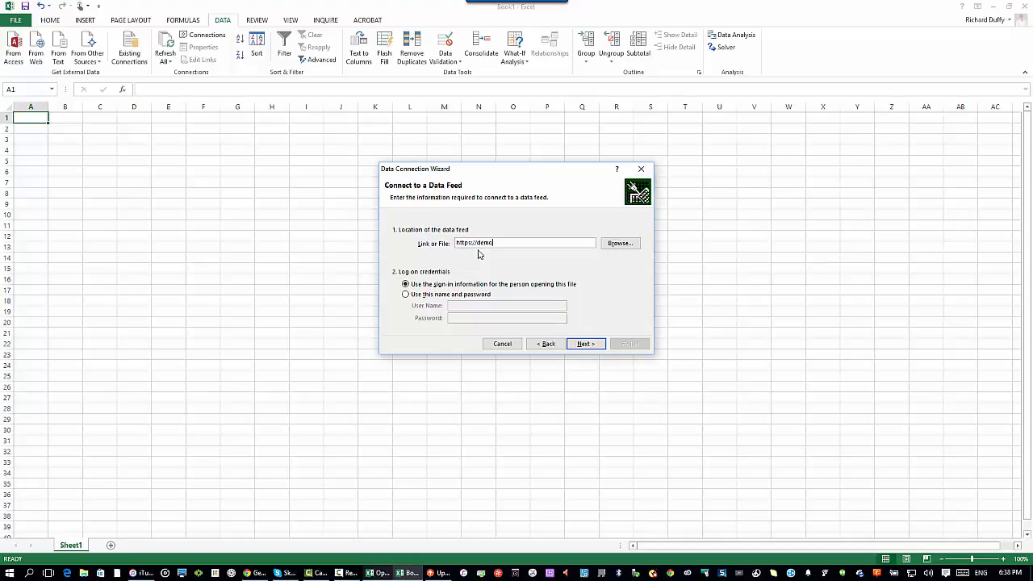
{"action": "type", "text": ".leveragecloudtech.com.au"}
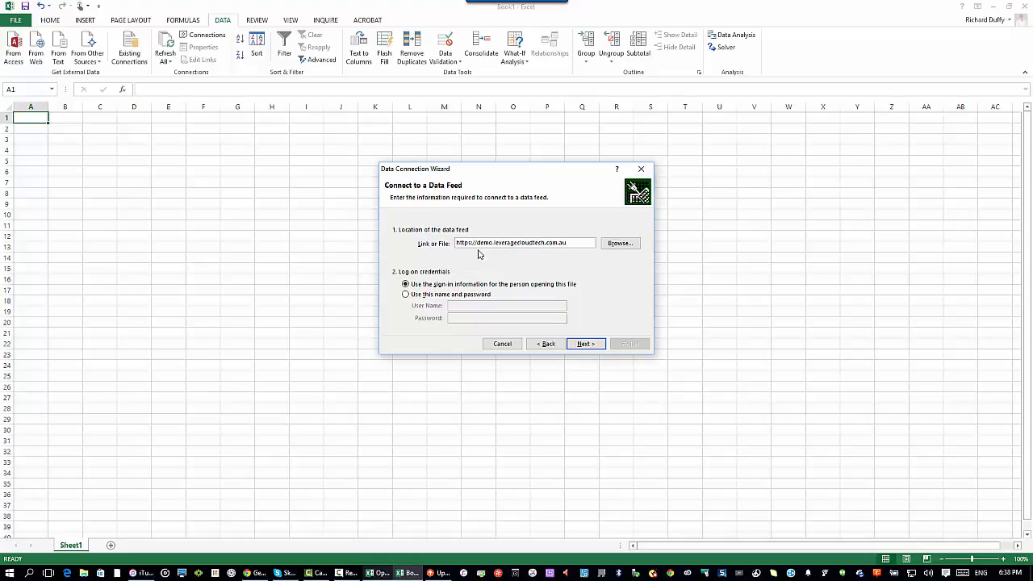
{"action": "type", "text": "odata"}
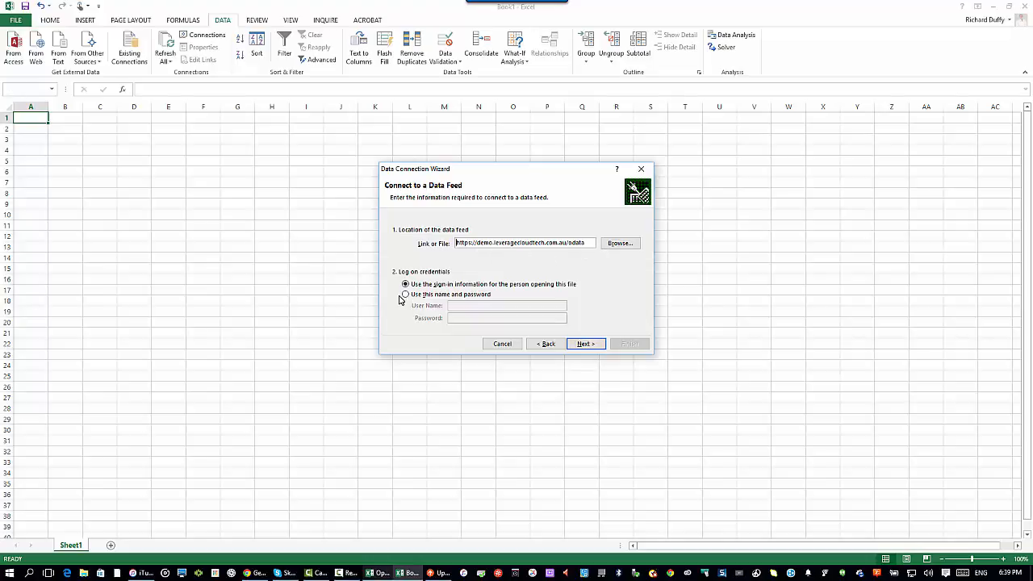
Step: Log on with a specific user name and password and continue to the table list
{"action": "left_click", "coordinate": [405, 294]}
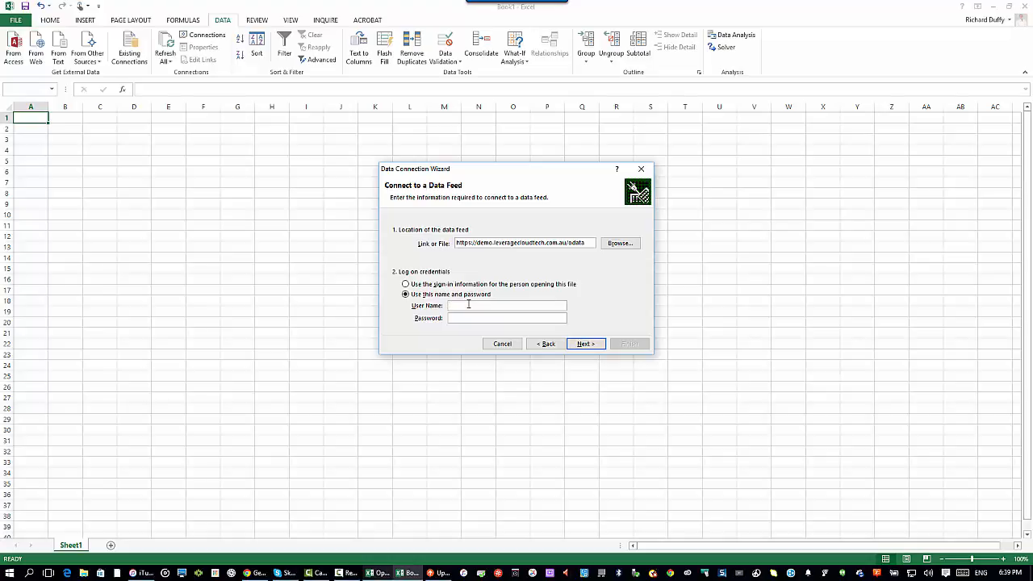
{"action": "type", "text": "rd"}
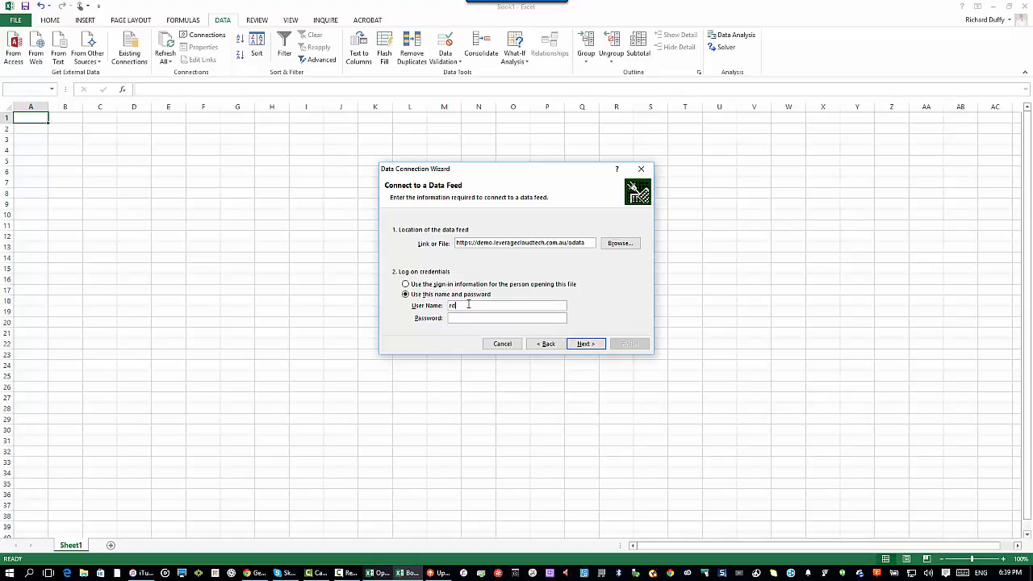
{"action": "type", "text": "duffy"}
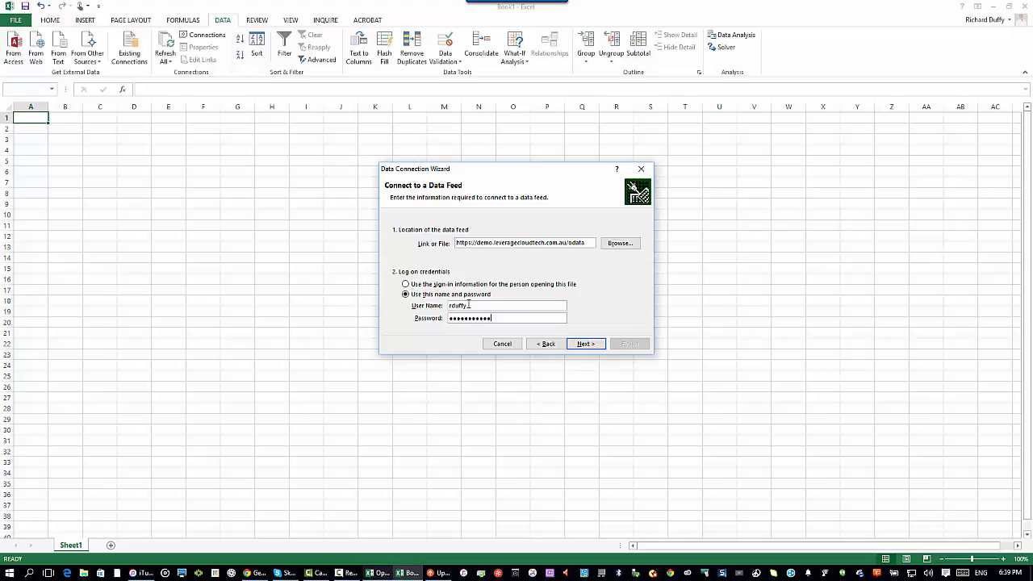
{"action": "left_click", "coordinate": [585, 342]}
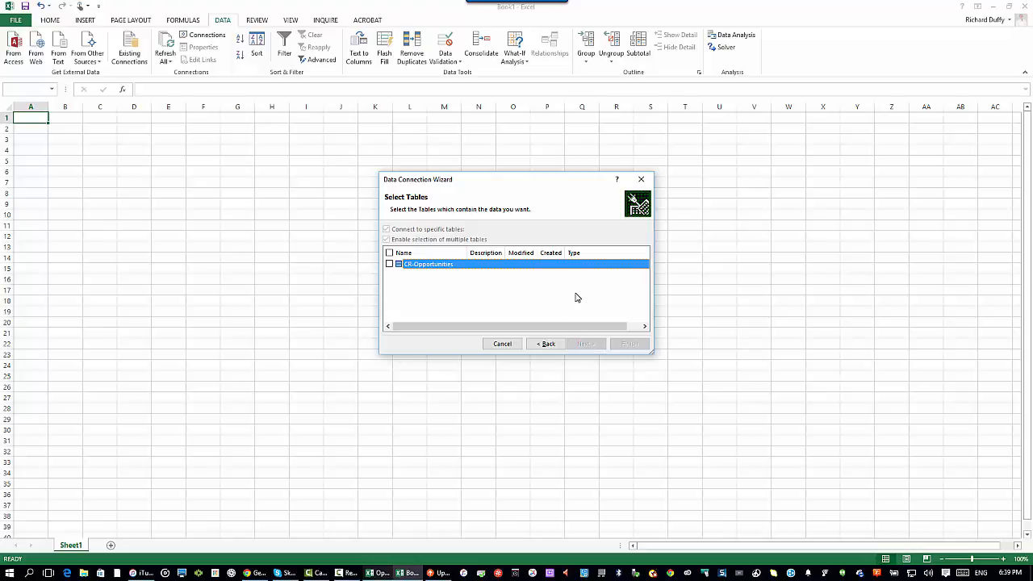
Step: Select the CR-Opportunities table and continue to the save-connection-file step, selecting the file name
{"action": "left_click", "coordinate": [391, 265]}
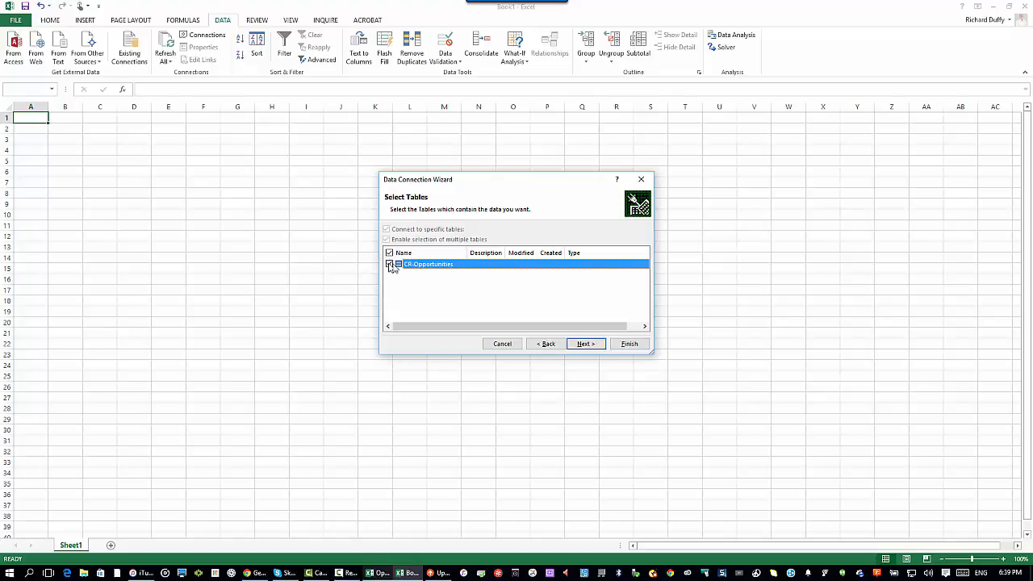
{"action": "left_click", "coordinate": [584, 343]}
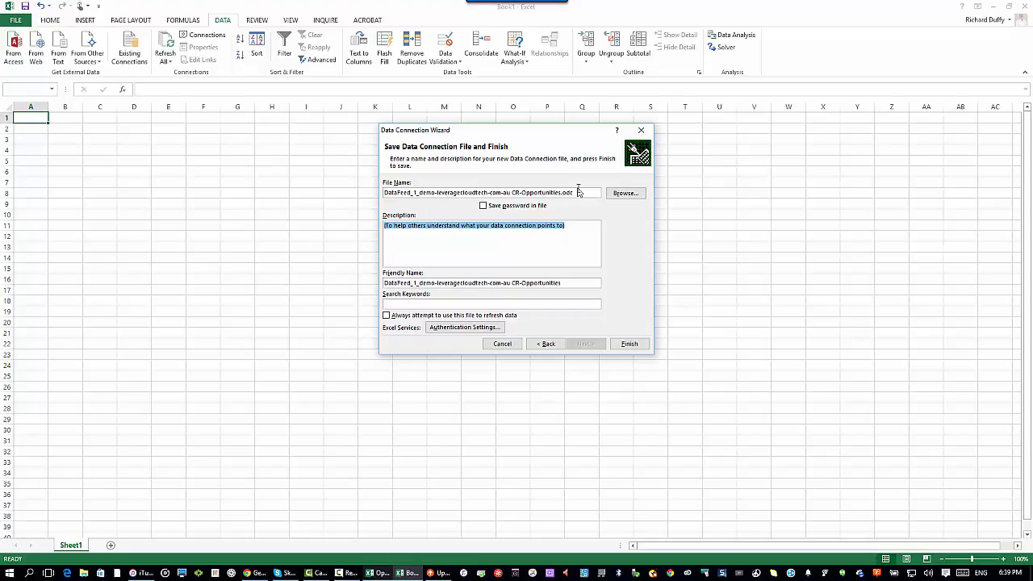
{"action": "left_click", "coordinate": [574, 194]}
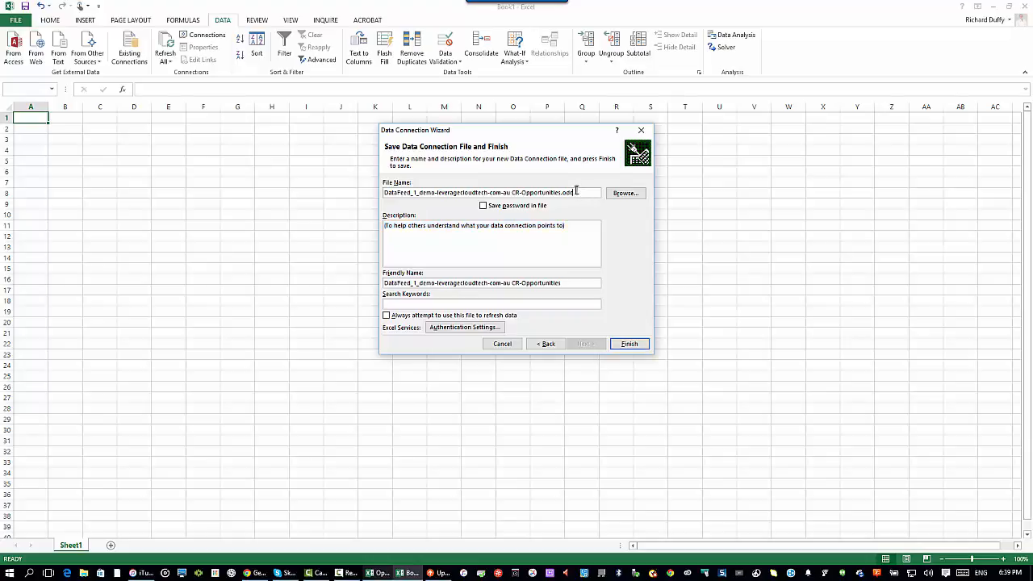
{"action": "triple_click", "coordinate": [480, 194]}
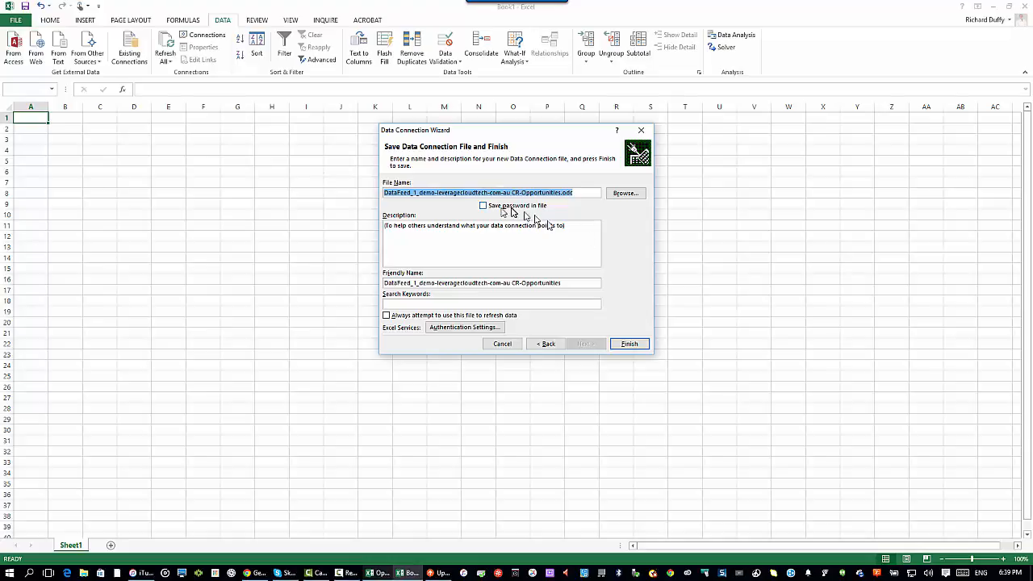
Step: Save the password in the file, add a description and friendly name MYOB Advanced Opportunities, and finish
{"action": "left_click", "coordinate": [484, 205]}
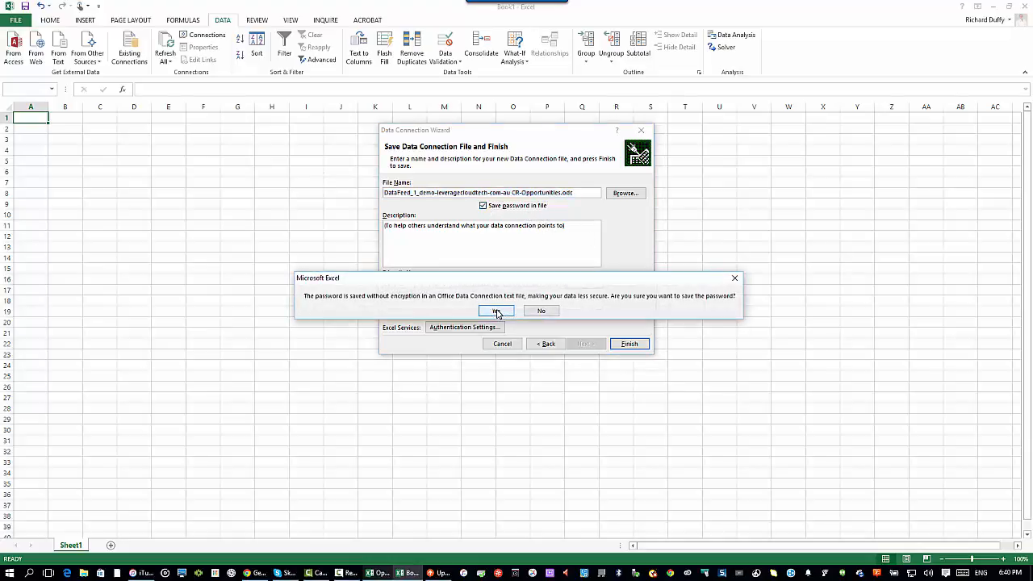
{"action": "left_click", "coordinate": [495, 310]}
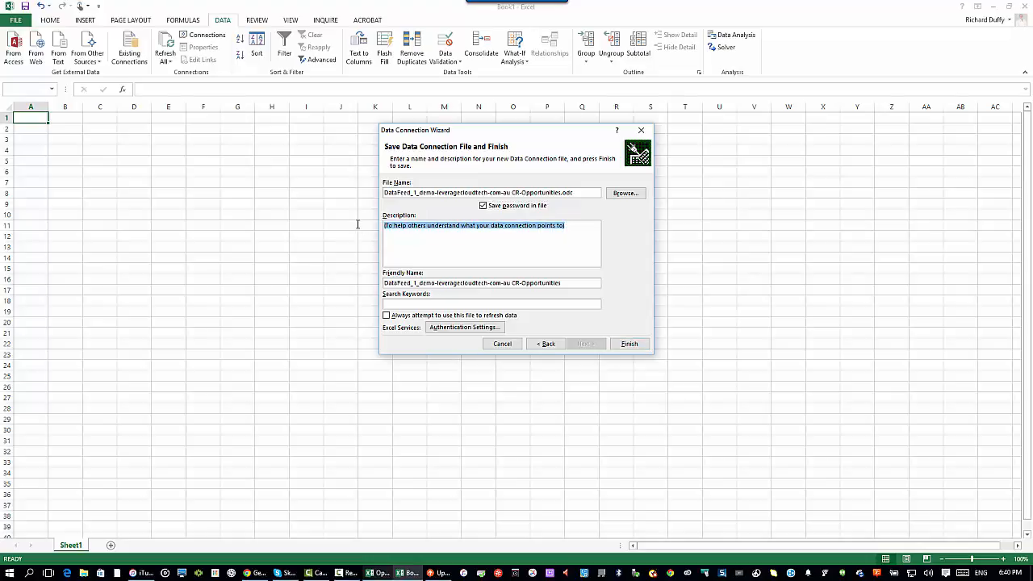
{"action": "type", "text": "This is the opportunitie"}
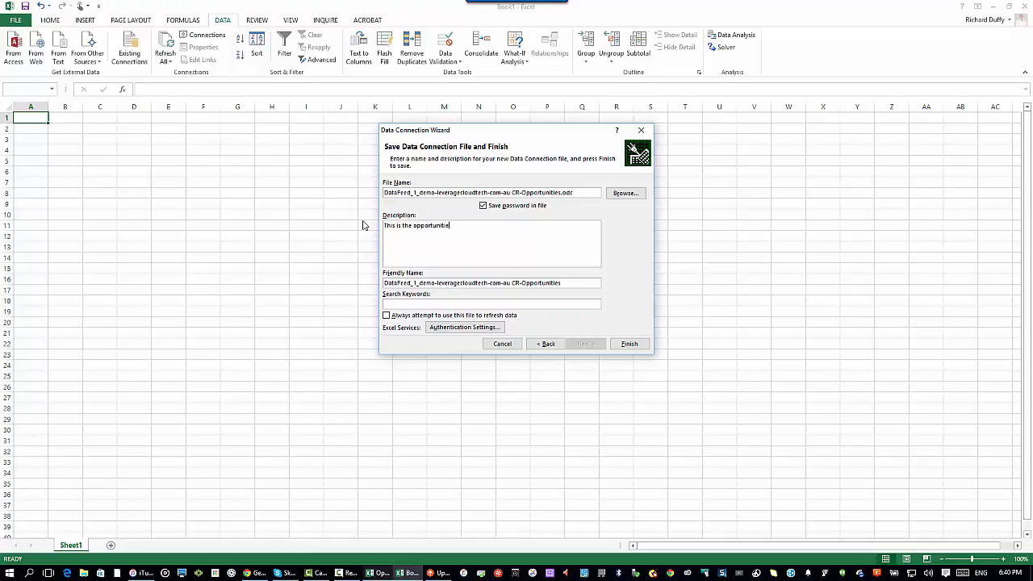
{"action": "type", "text": "in My"}
{"action": "left_click", "coordinate": [490, 283]}
{"action": "type", "text": "MYOB Advanced "}
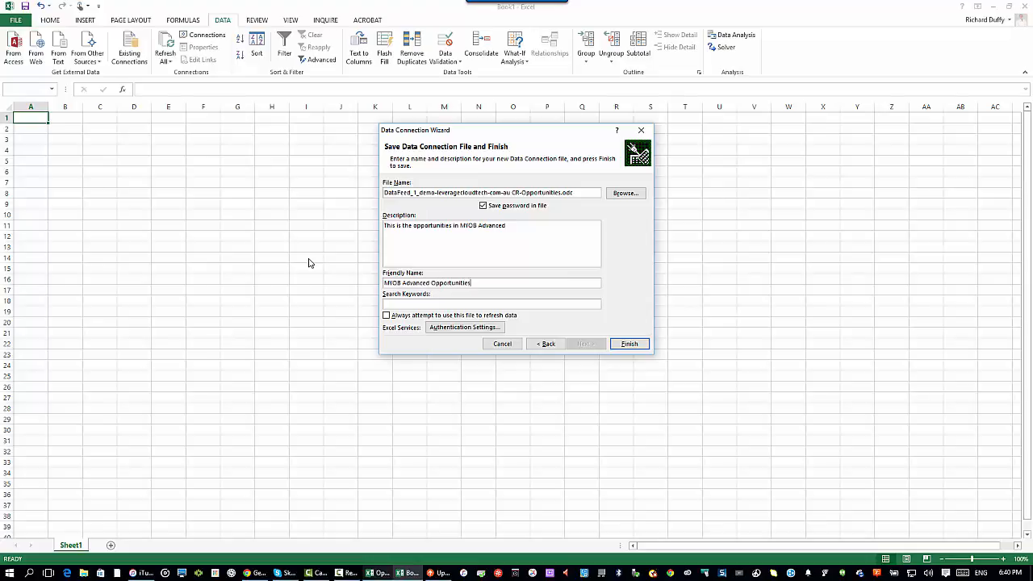
{"action": "mouse_move", "coordinate": [523, 343]}
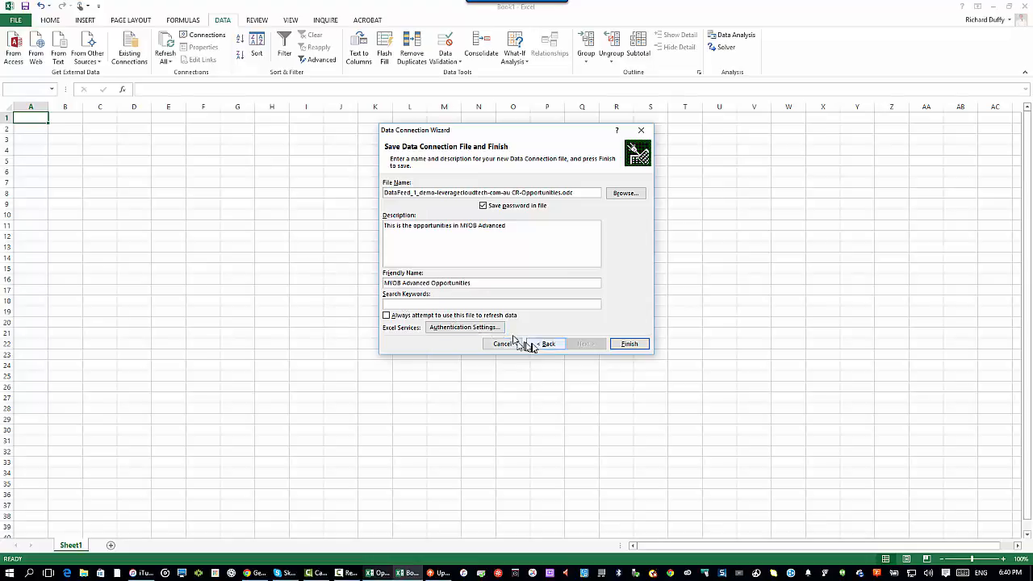
{"action": "left_click", "coordinate": [629, 342]}
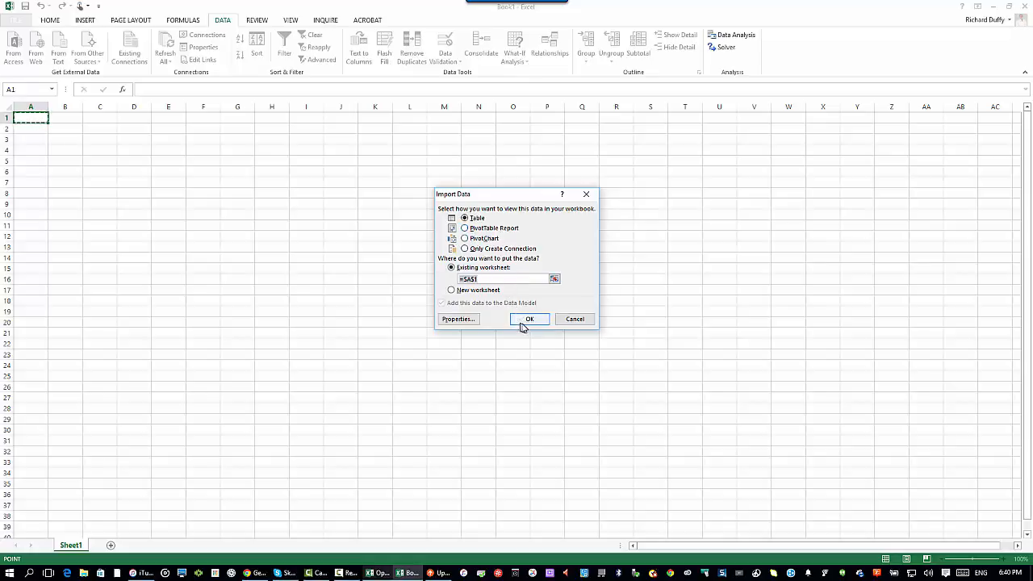
Step: Import the opportunities as a table on Sheet1 and select an empty cell below it
{"action": "left_click", "coordinate": [529, 320]}
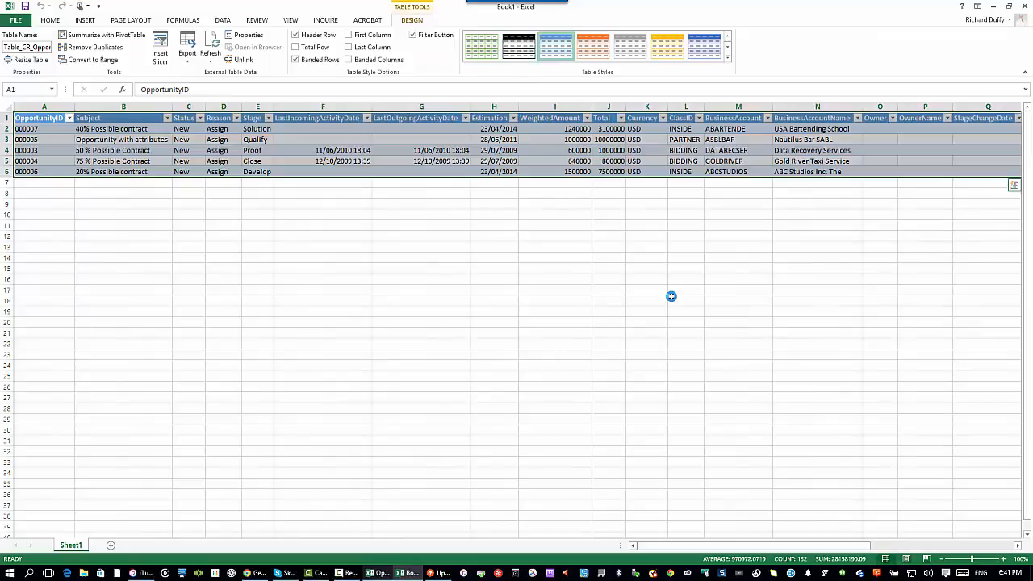
{"action": "mouse_move", "coordinate": [363, 213]}
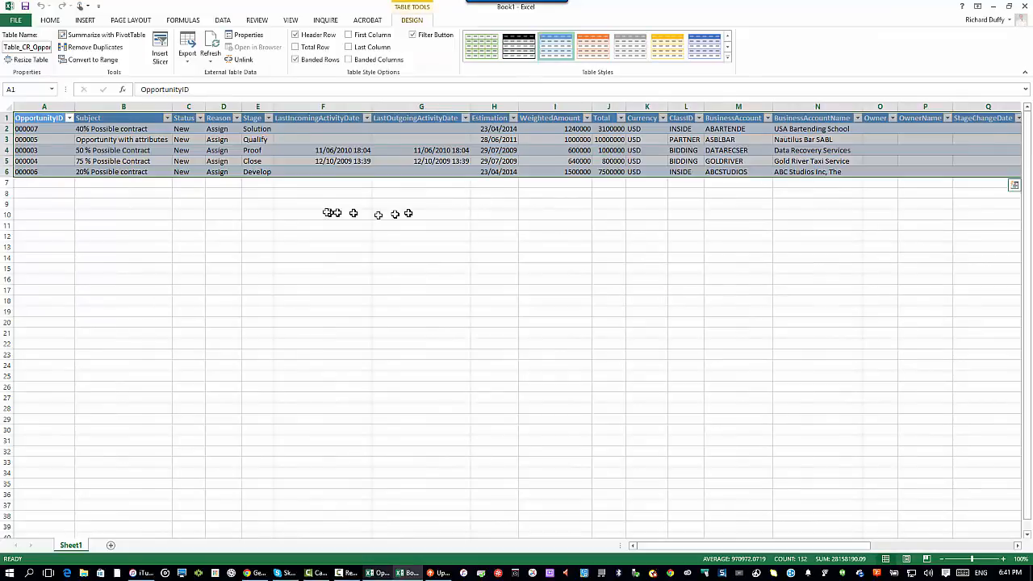
{"action": "left_click", "coordinate": [48, 20]}
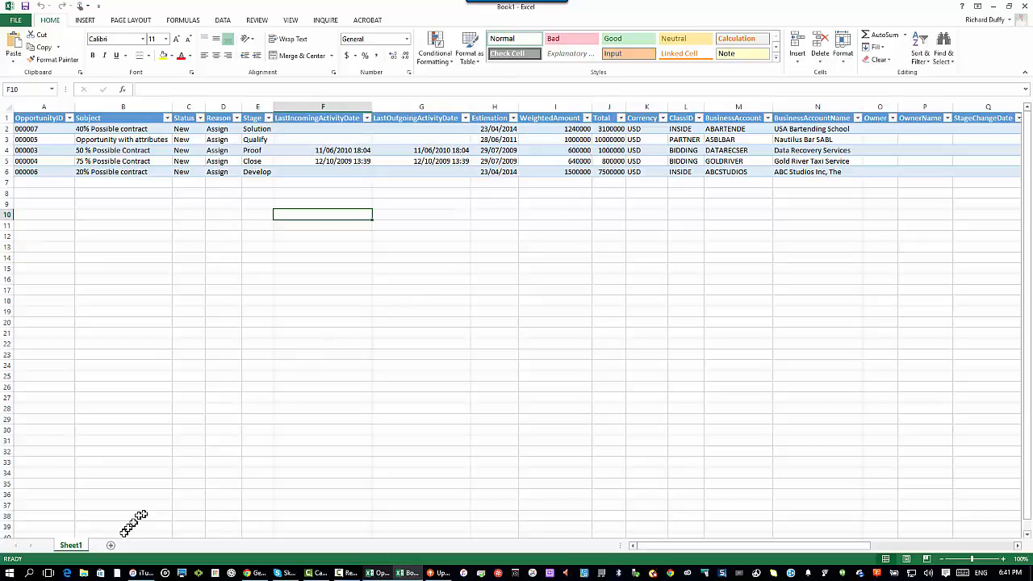
Step: From Existing Connections, insert a PivotChart from MYOB Advanced Opportunities on a new worksheet
{"action": "left_click", "coordinate": [222, 19]}
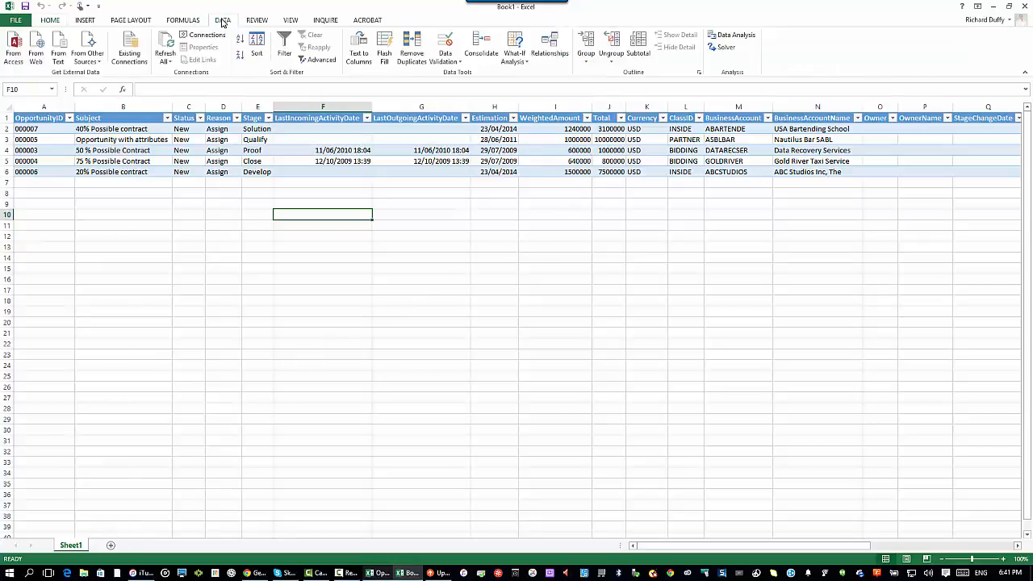
{"action": "left_click", "coordinate": [129, 49]}
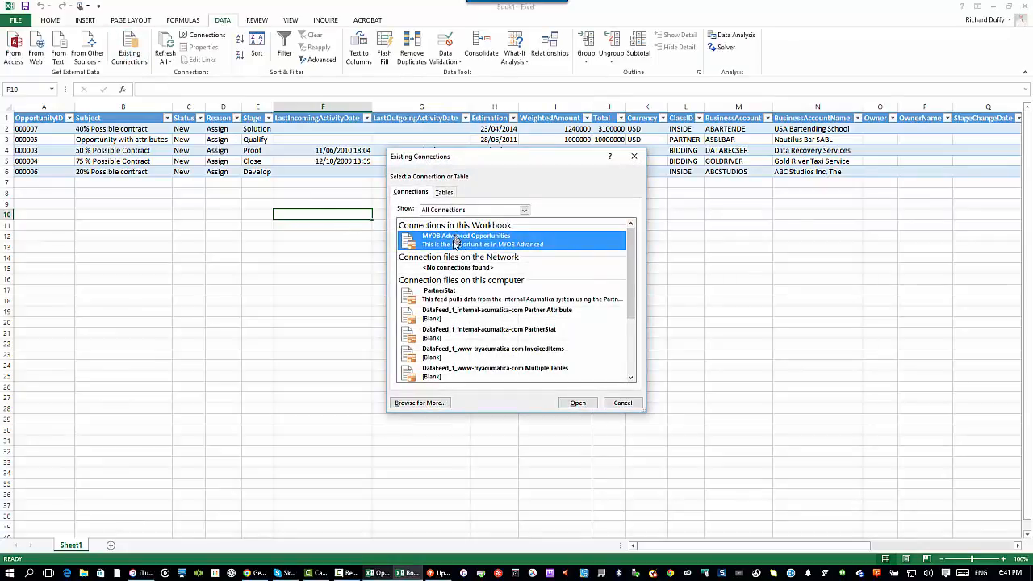
{"action": "left_click", "coordinate": [578, 403]}
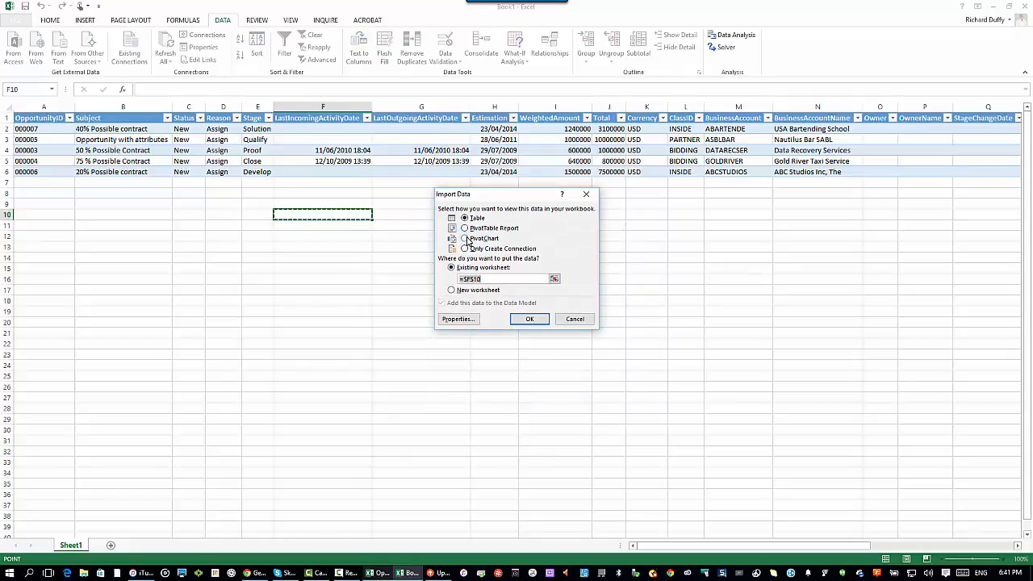
{"action": "left_click", "coordinate": [465, 239]}
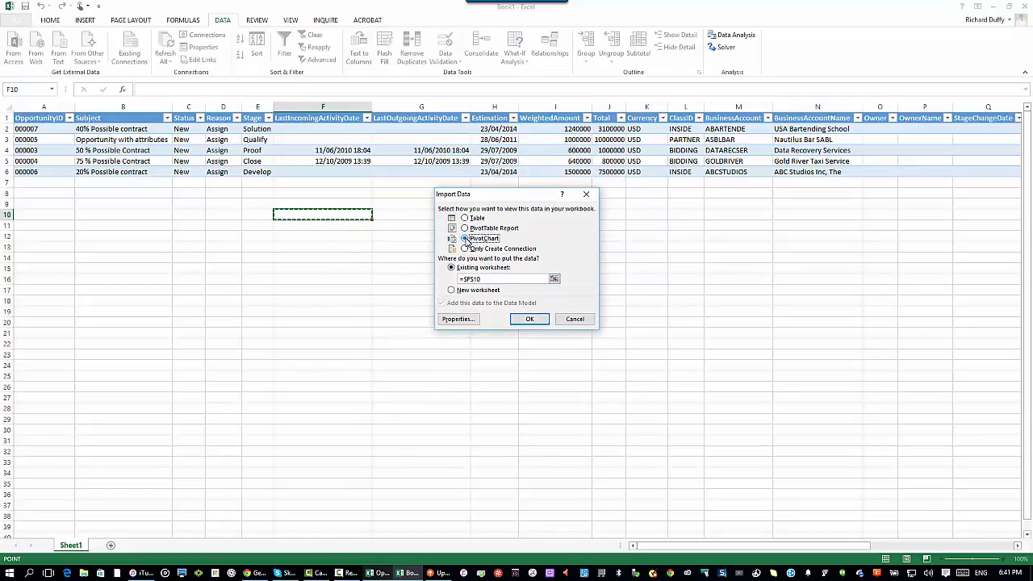
{"action": "left_click", "coordinate": [465, 239]}
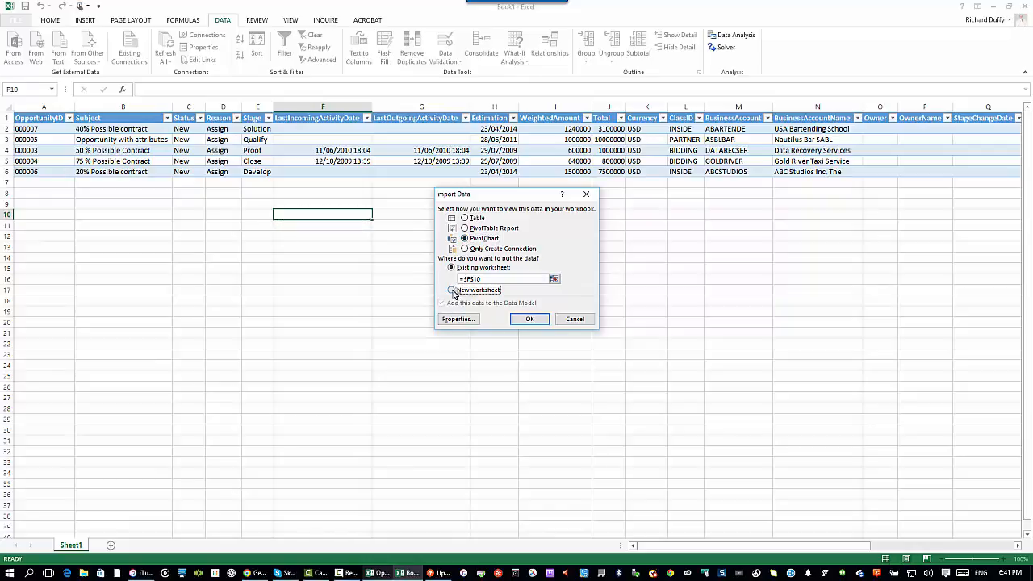
{"action": "left_click", "coordinate": [530, 319]}
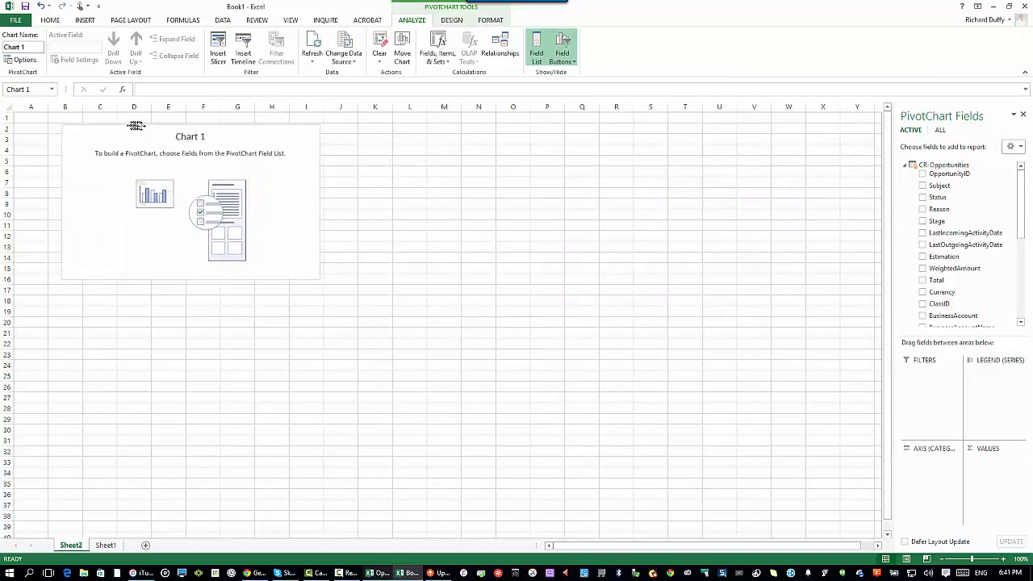
Step: Chart Sum of Total by BusinessAccountName, dropping Subject and OpportunityID, and open the Total filter
{"action": "left_click", "coordinate": [949, 174]}
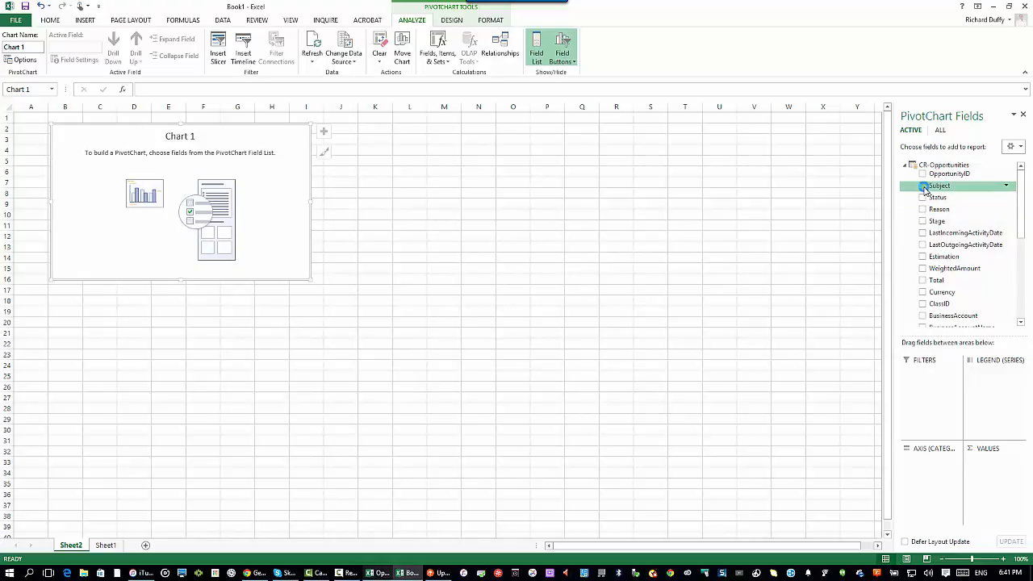
{"action": "left_click", "coordinate": [923, 185]}
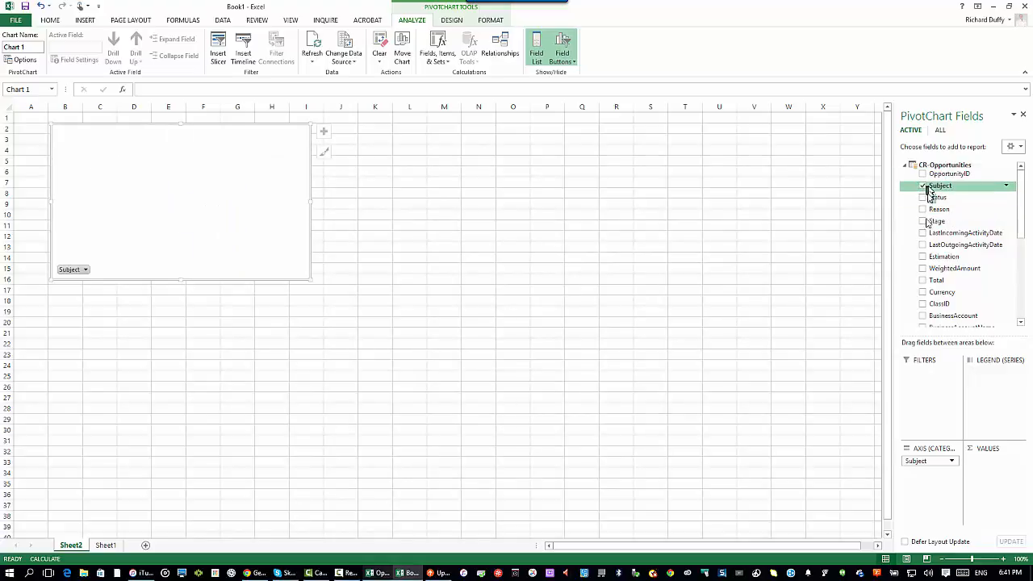
{"action": "left_click", "coordinate": [923, 281]}
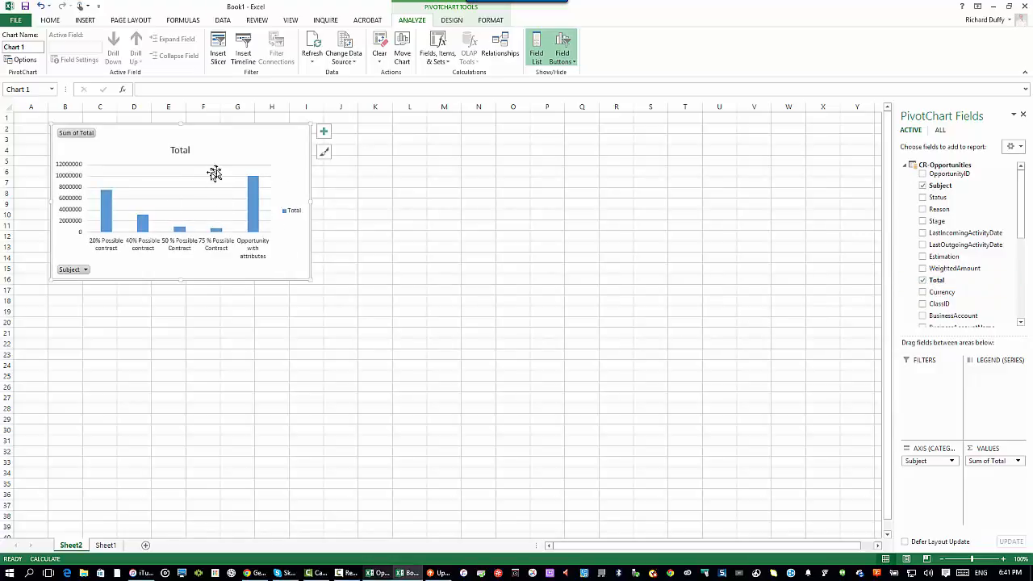
{"action": "mouse_move", "coordinate": [263, 171]}
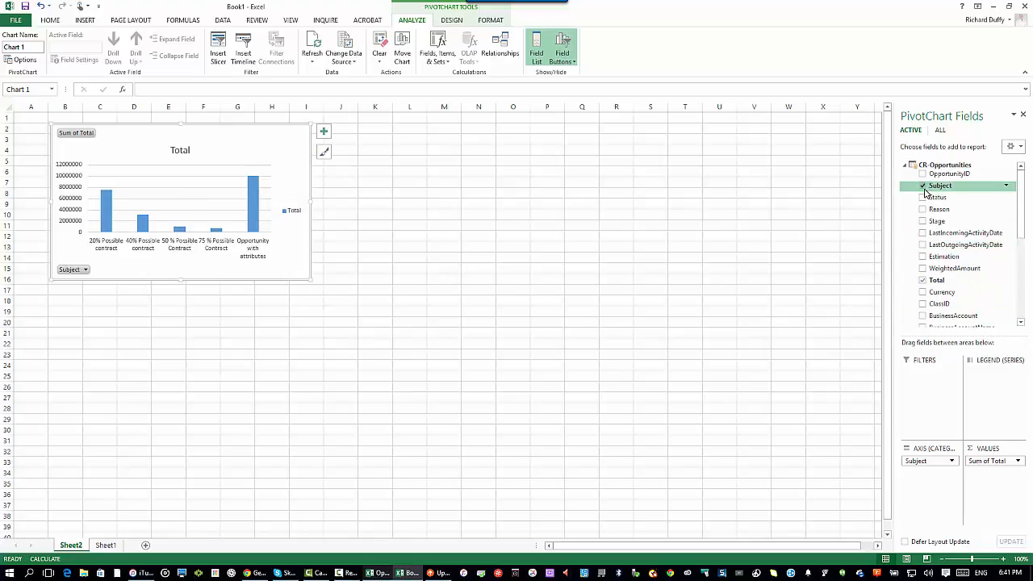
{"action": "left_click", "coordinate": [923, 174]}
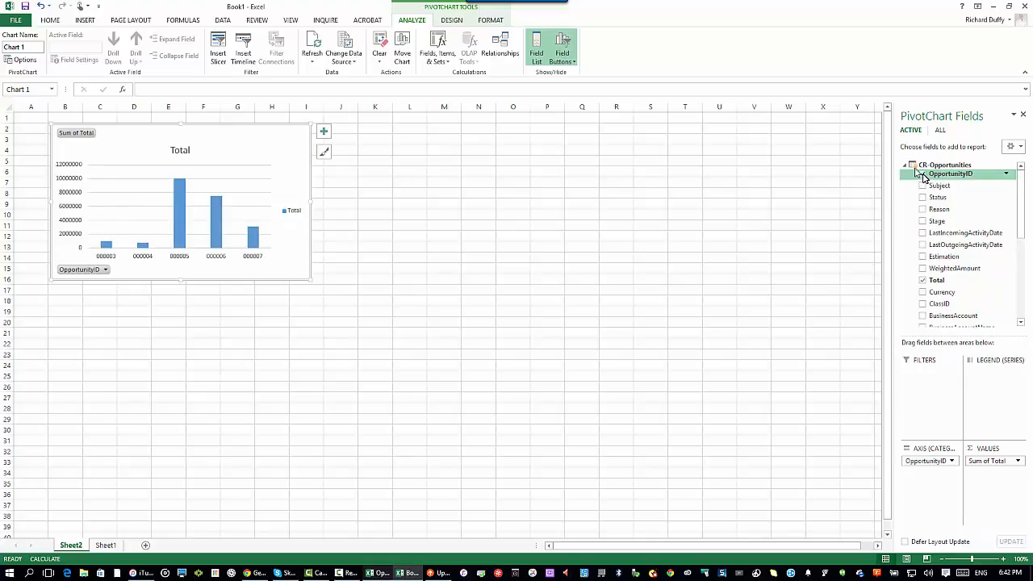
{"action": "left_click", "coordinate": [923, 174]}
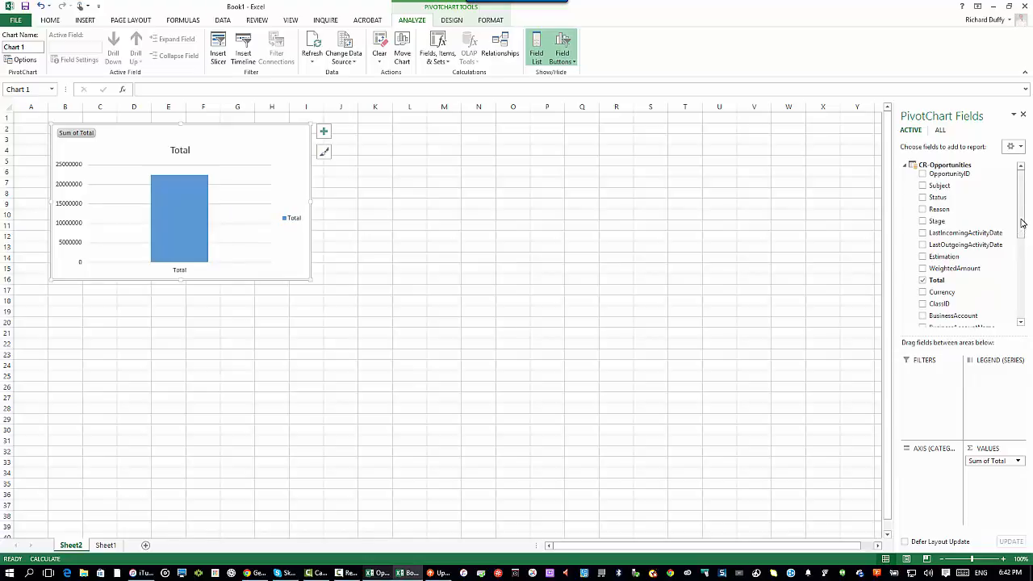
{"action": "scroll", "scroll_direction": "down", "scroll_amount": 3}
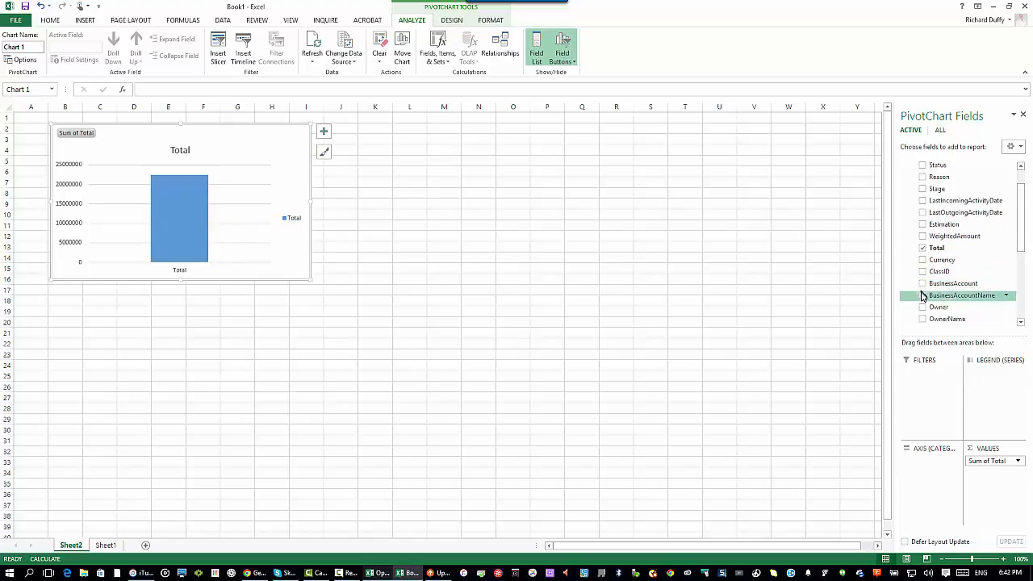
{"action": "left_click", "coordinate": [923, 293]}
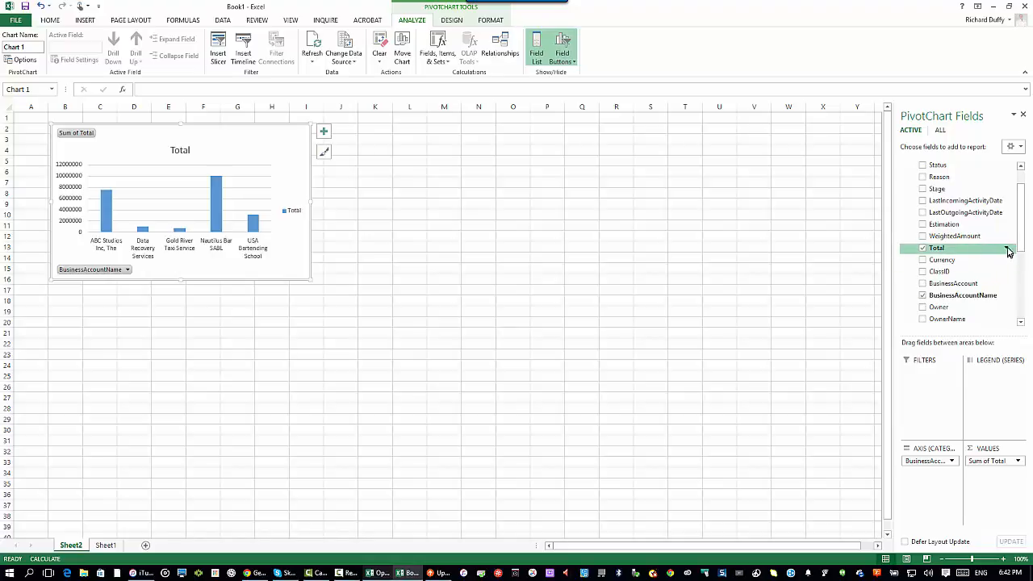
{"action": "left_click", "coordinate": [1007, 248]}
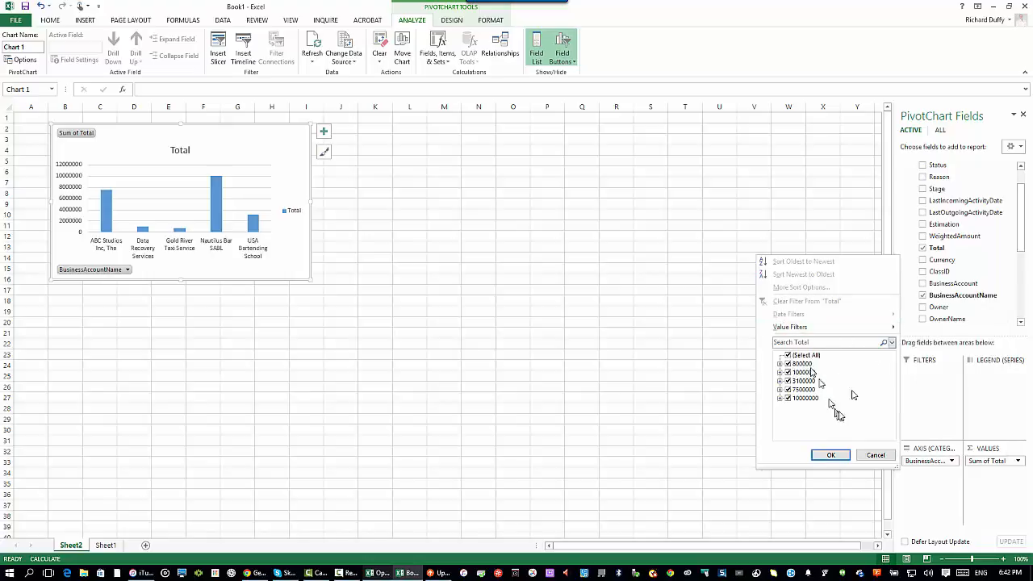
{"action": "left_click", "coordinate": [791, 326]}
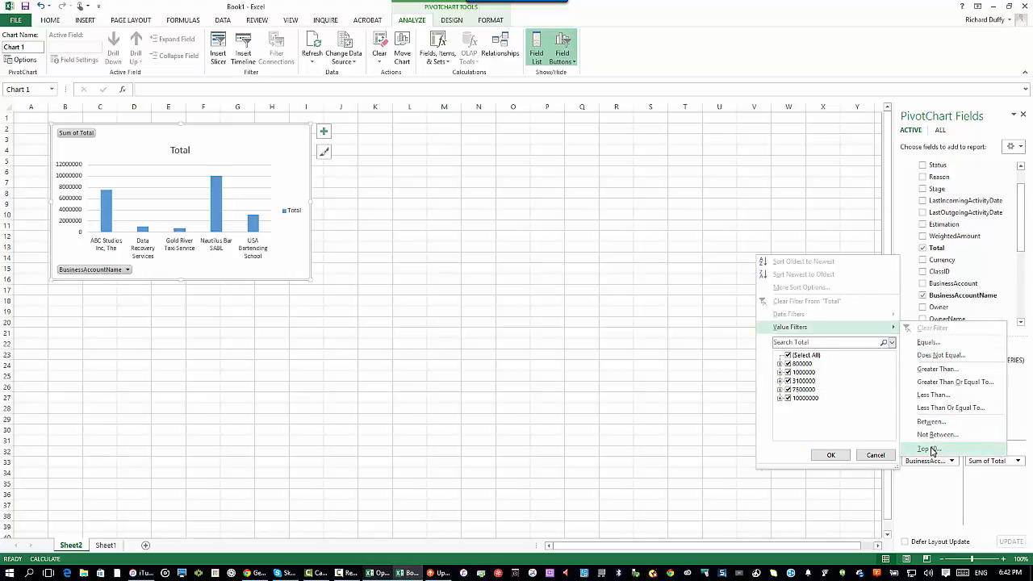
{"action": "mouse_move", "coordinate": [932, 449]}
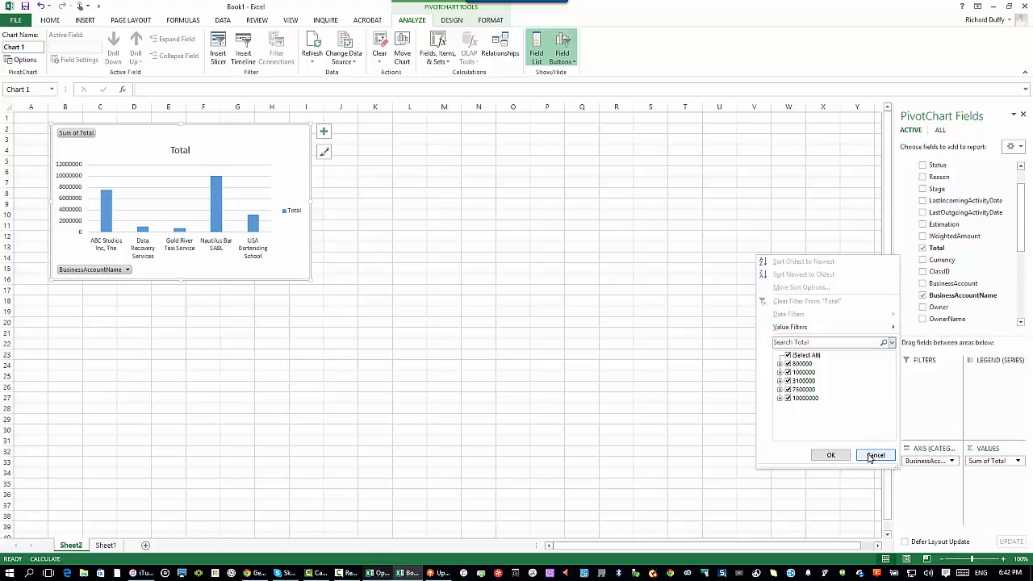
{"action": "left_click", "coordinate": [874, 455]}
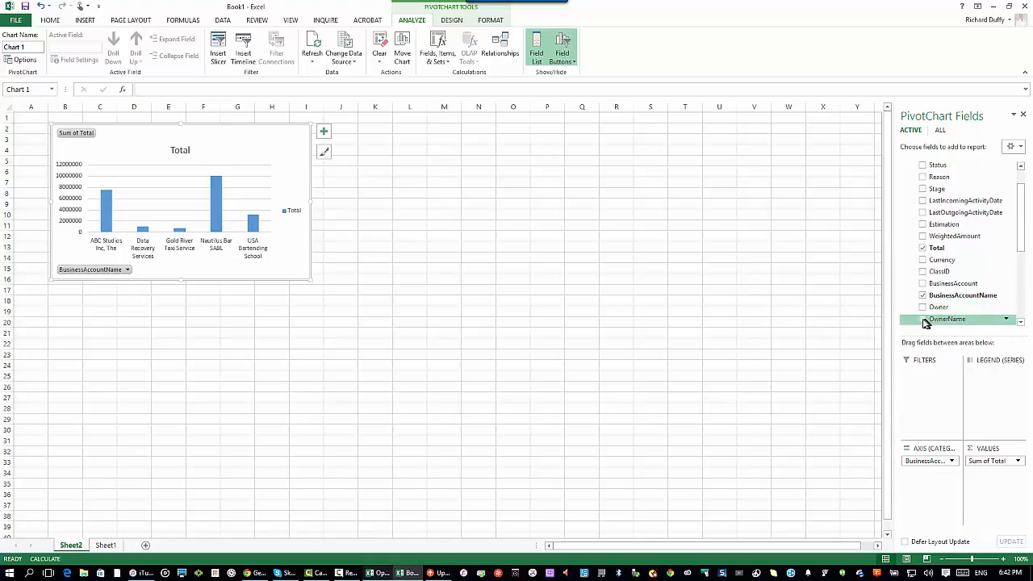
{"action": "left_click", "coordinate": [923, 320]}
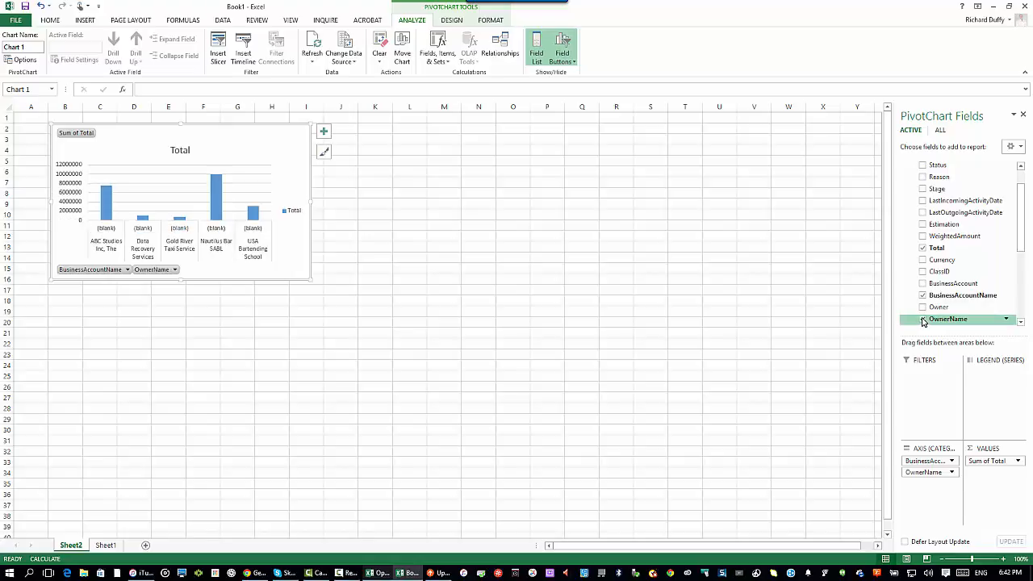
{"action": "left_click", "coordinate": [923, 320]}
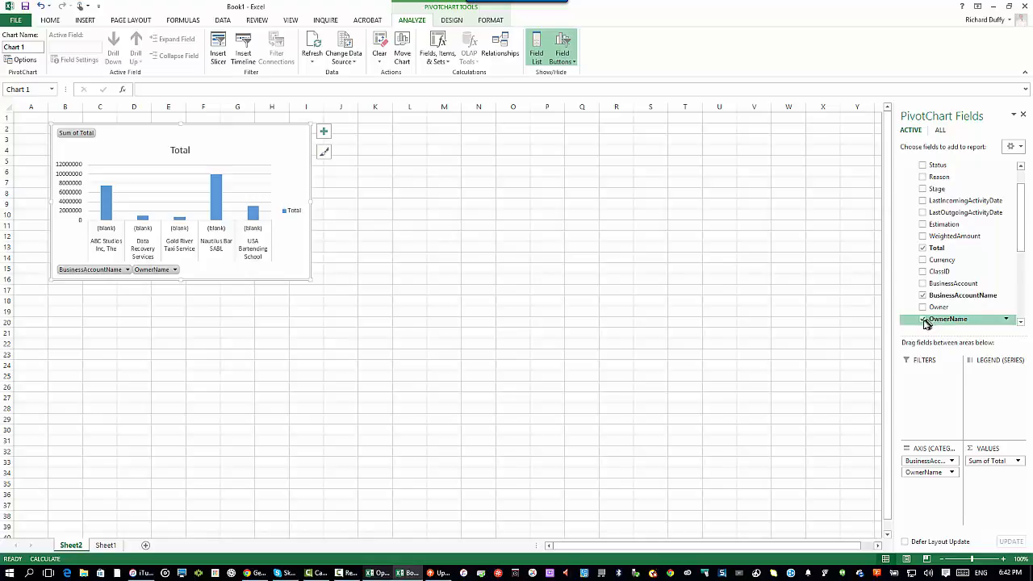
{"action": "left_click", "coordinate": [923, 307]}
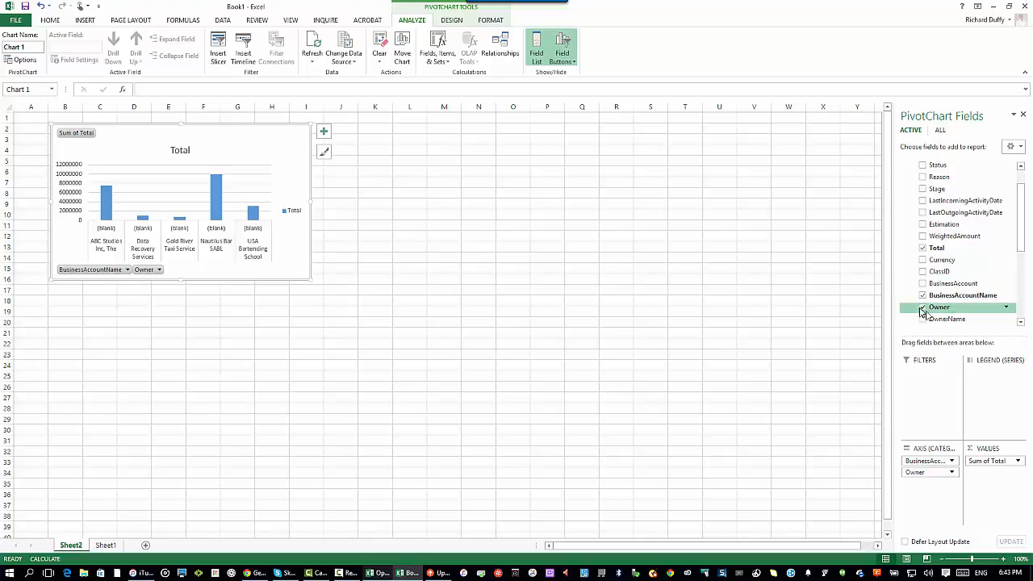
{"action": "left_click", "coordinate": [923, 307]}
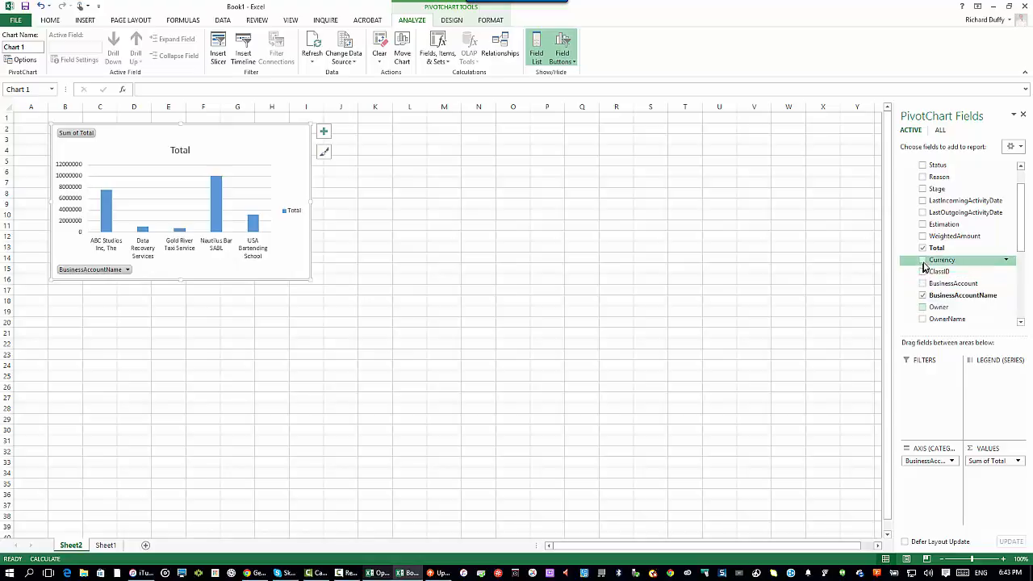
{"action": "left_click", "coordinate": [923, 260]}
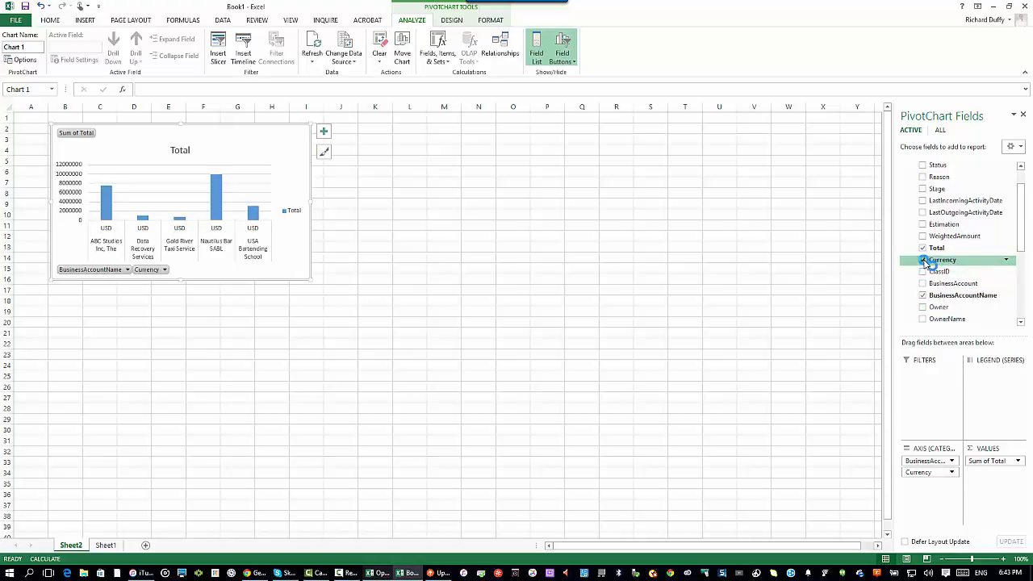
{"action": "left_click", "coordinate": [923, 260]}
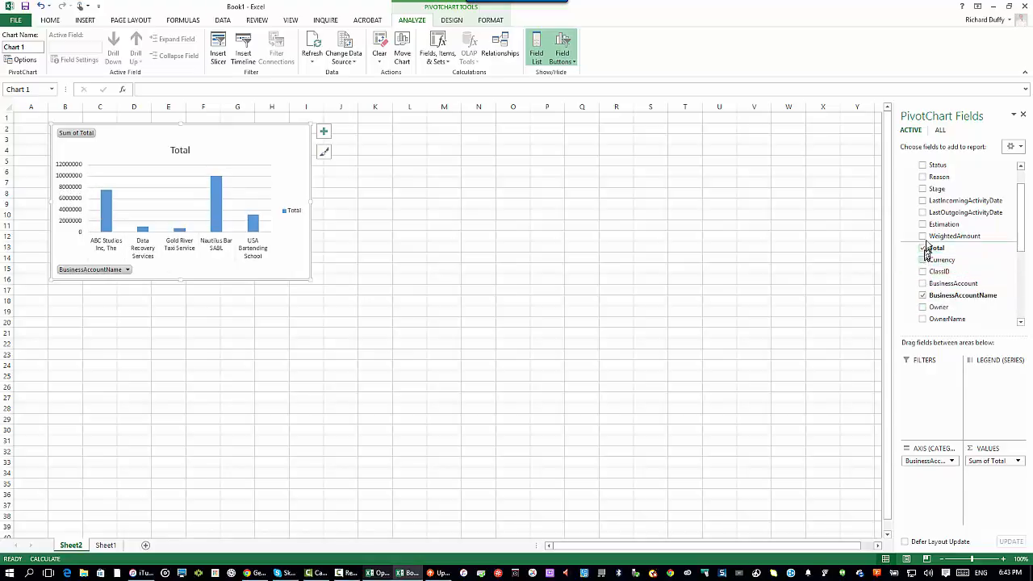
{"action": "left_click", "coordinate": [923, 224]}
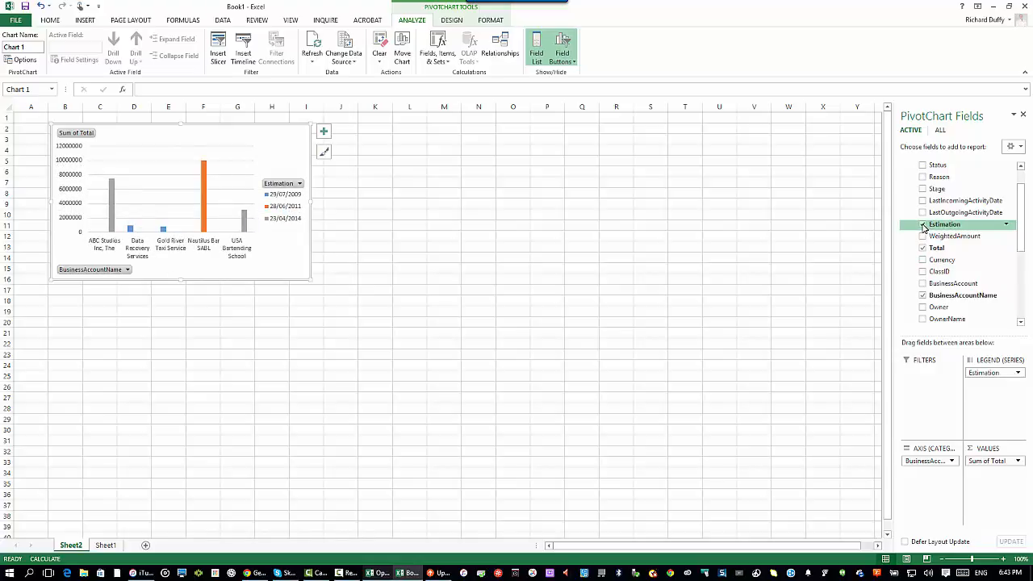
{"action": "left_click", "coordinate": [923, 222]}
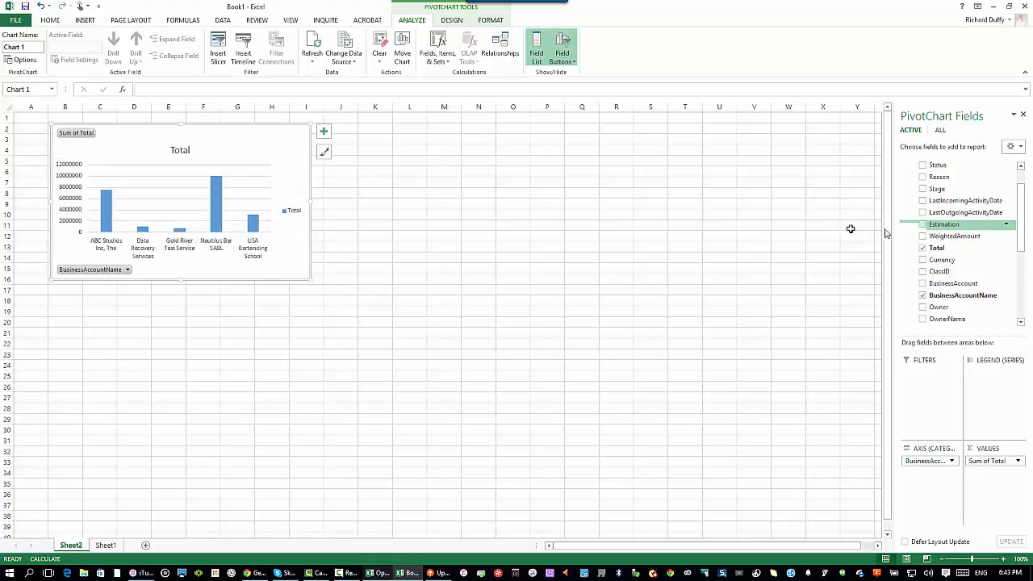